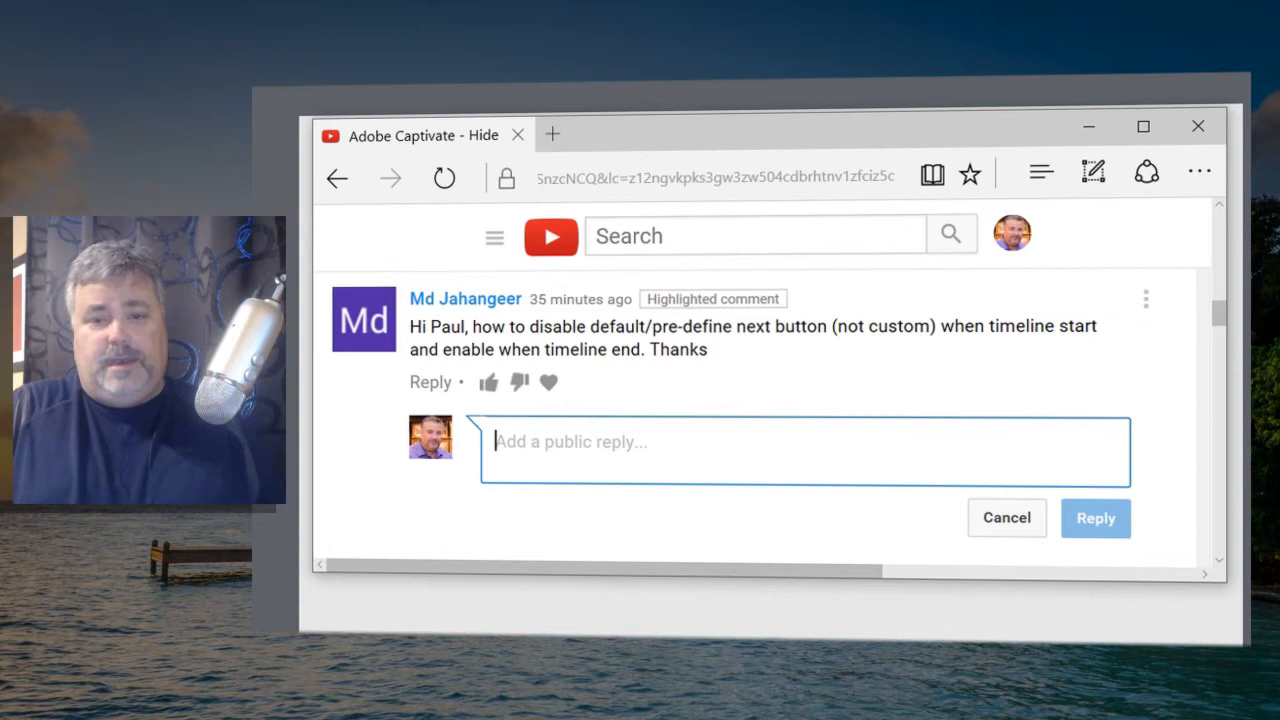
Set the slide's On Enter action to Execute Advanced Actions
left_click(1142, 125)
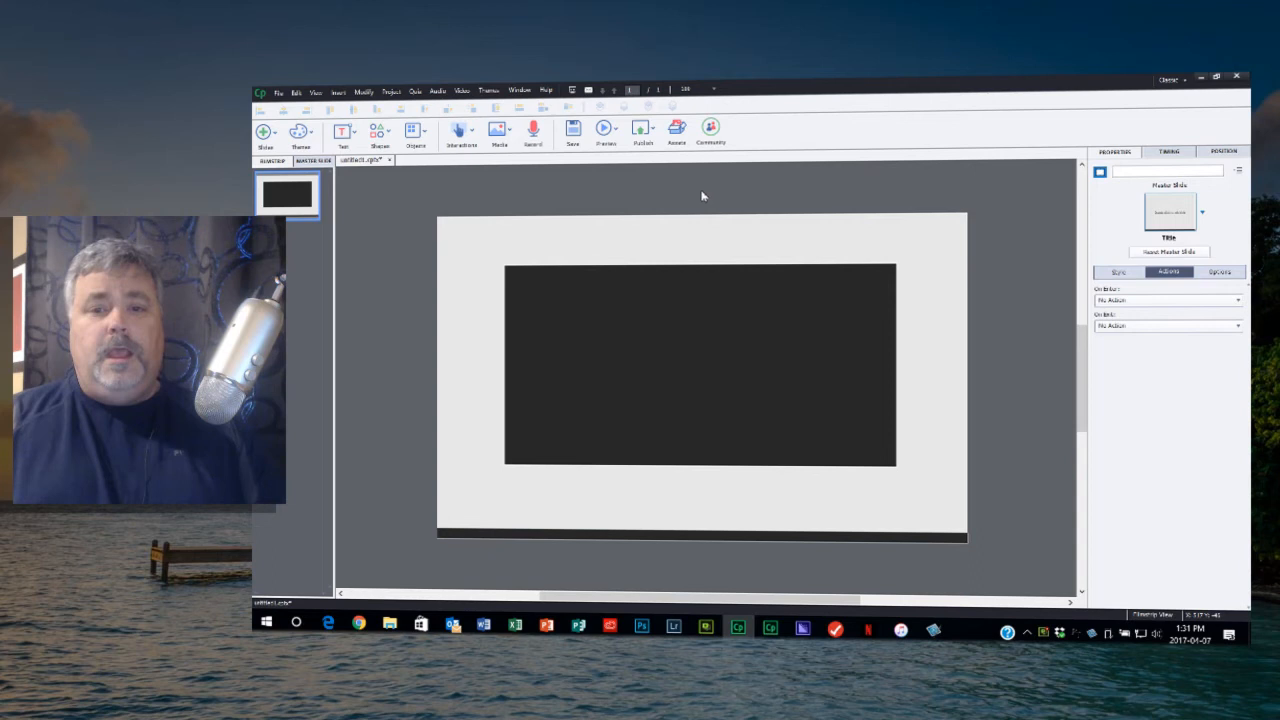
mouse_move(537, 482)
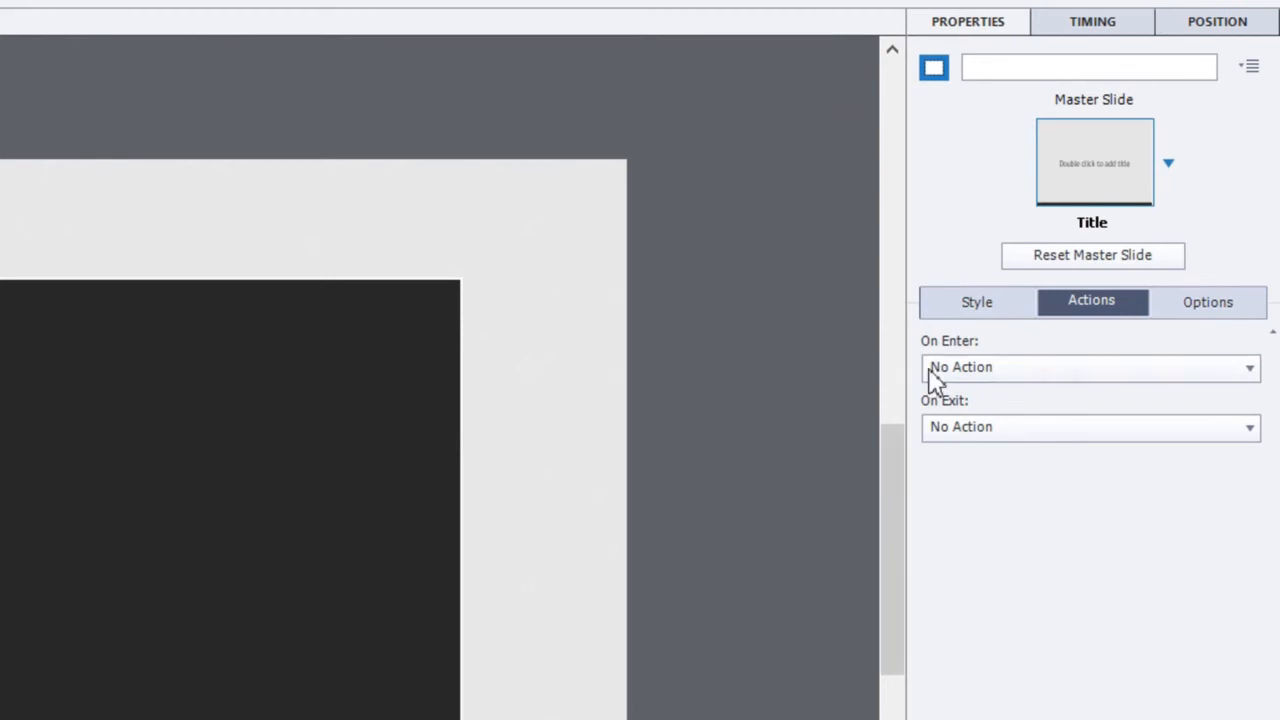
mouse_move(1010, 385)
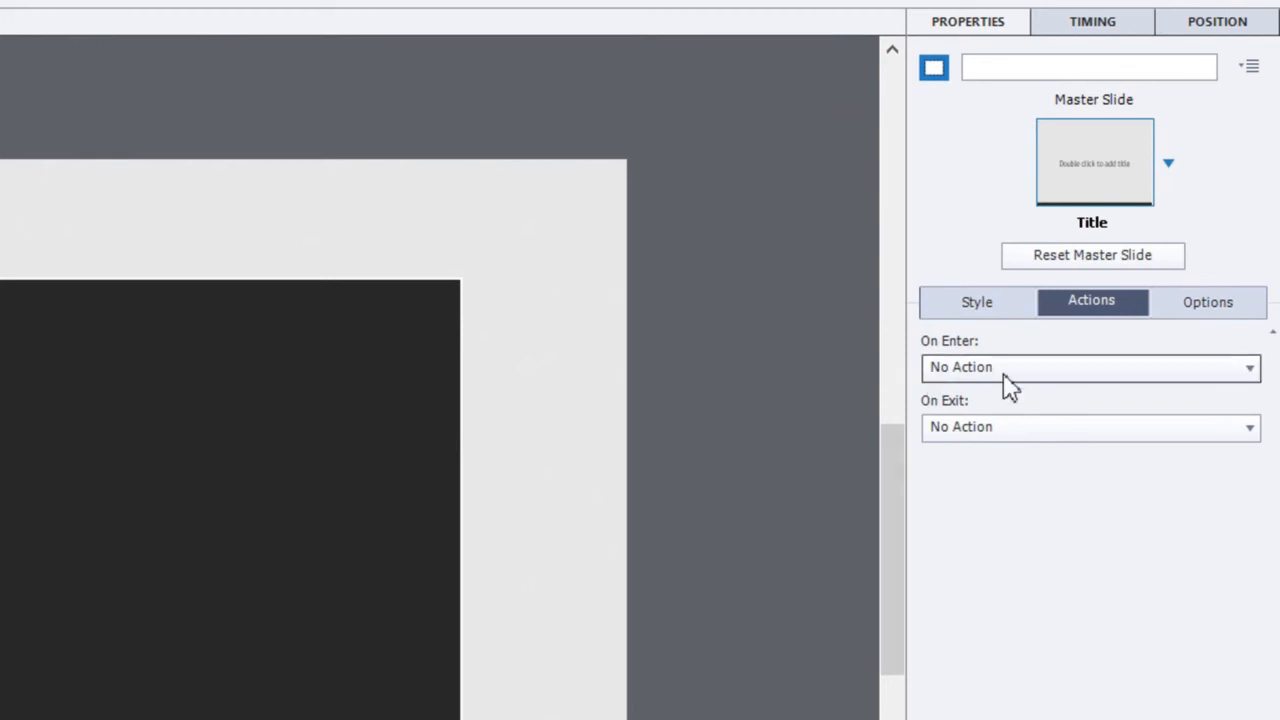
left_click(1090, 367)
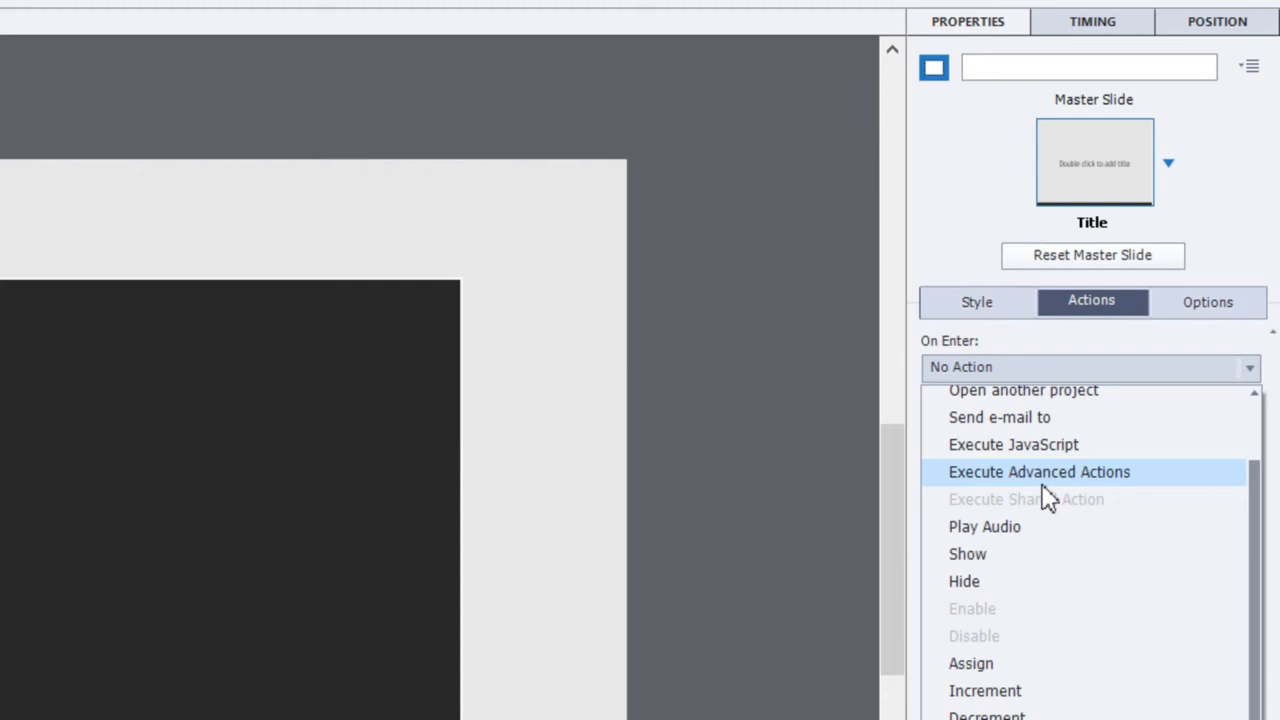
left_click(1039, 471)
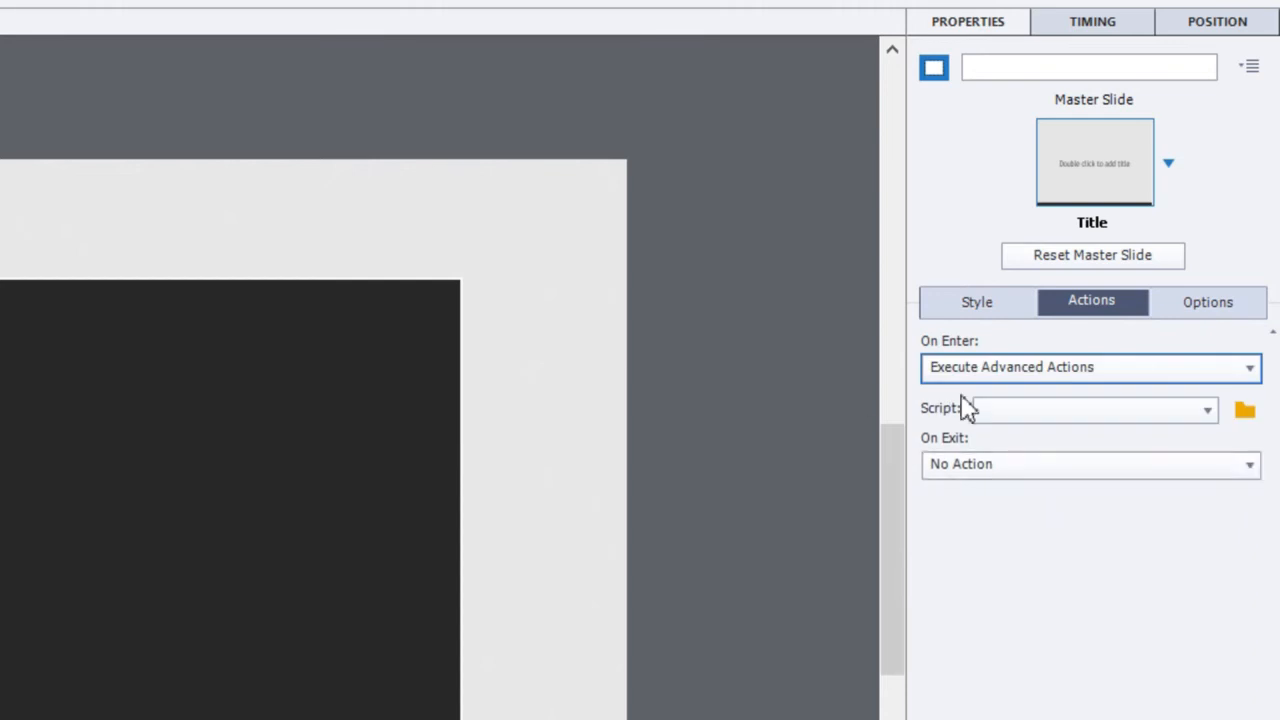
mouse_move(1245, 410)
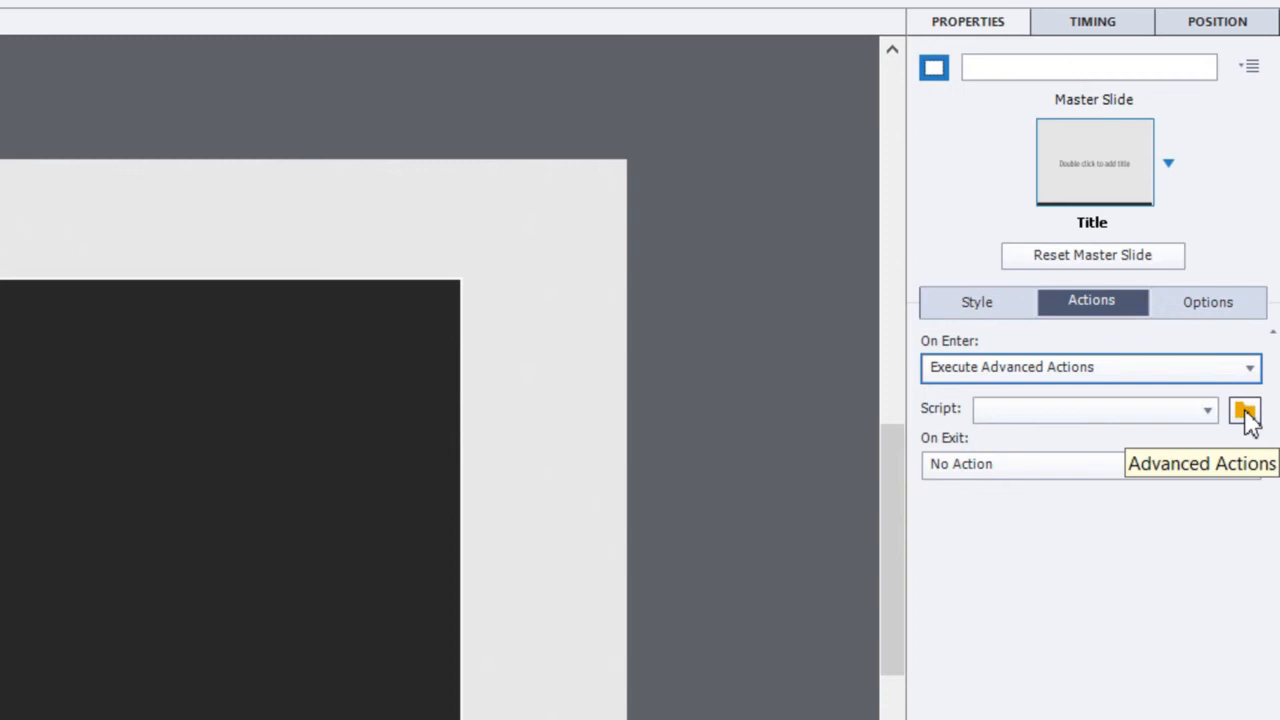
Create a new advanced action named DelayPlaybar and select its first action row
left_click(1245, 410)
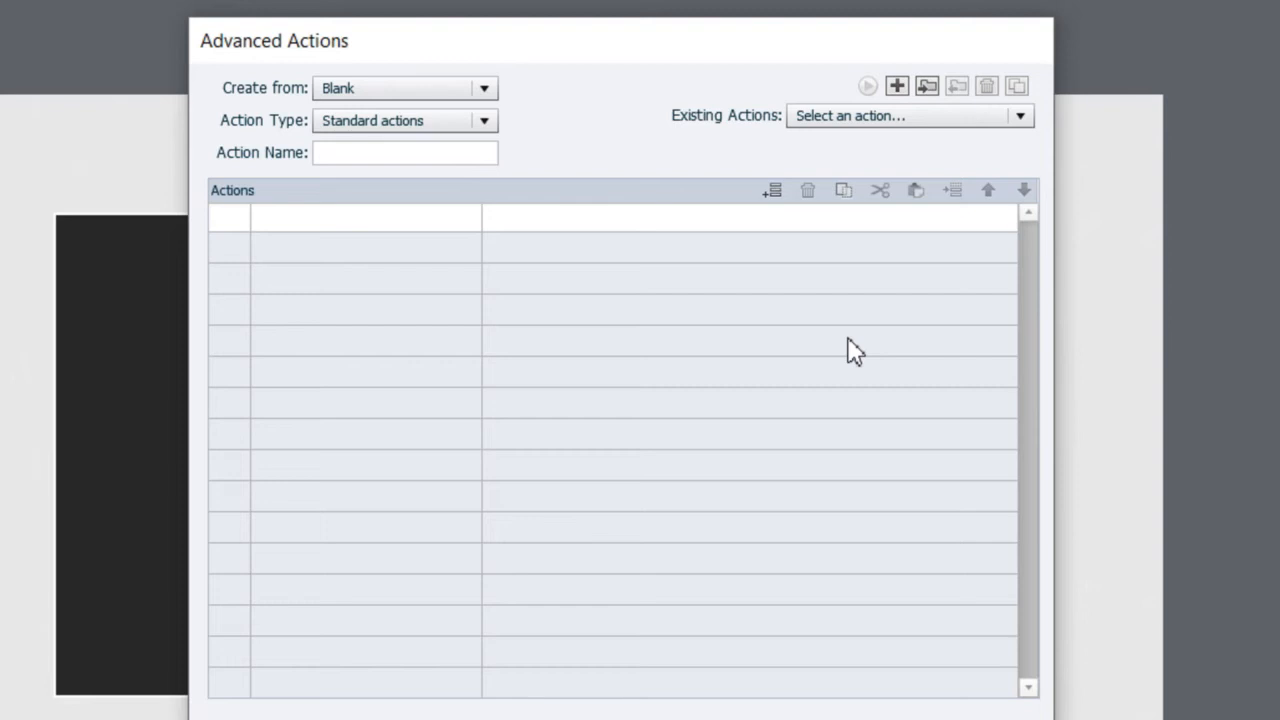
mouse_move(295, 160)
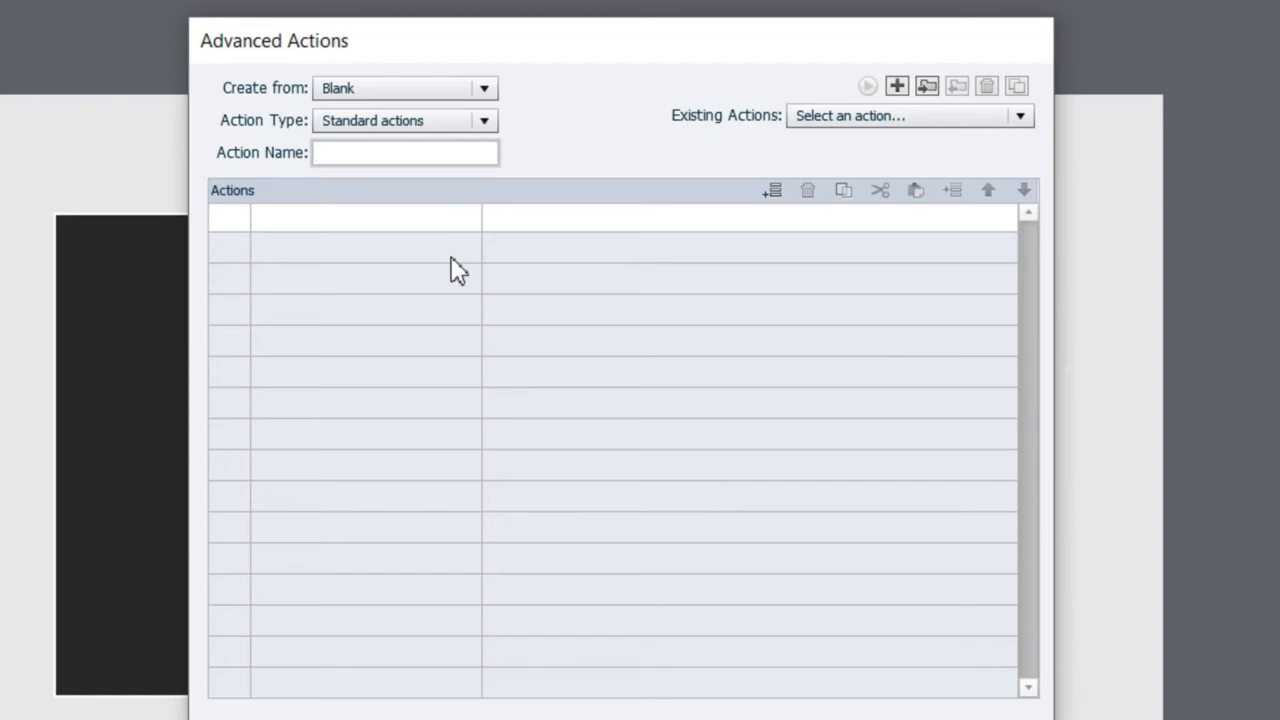
type("Delay")
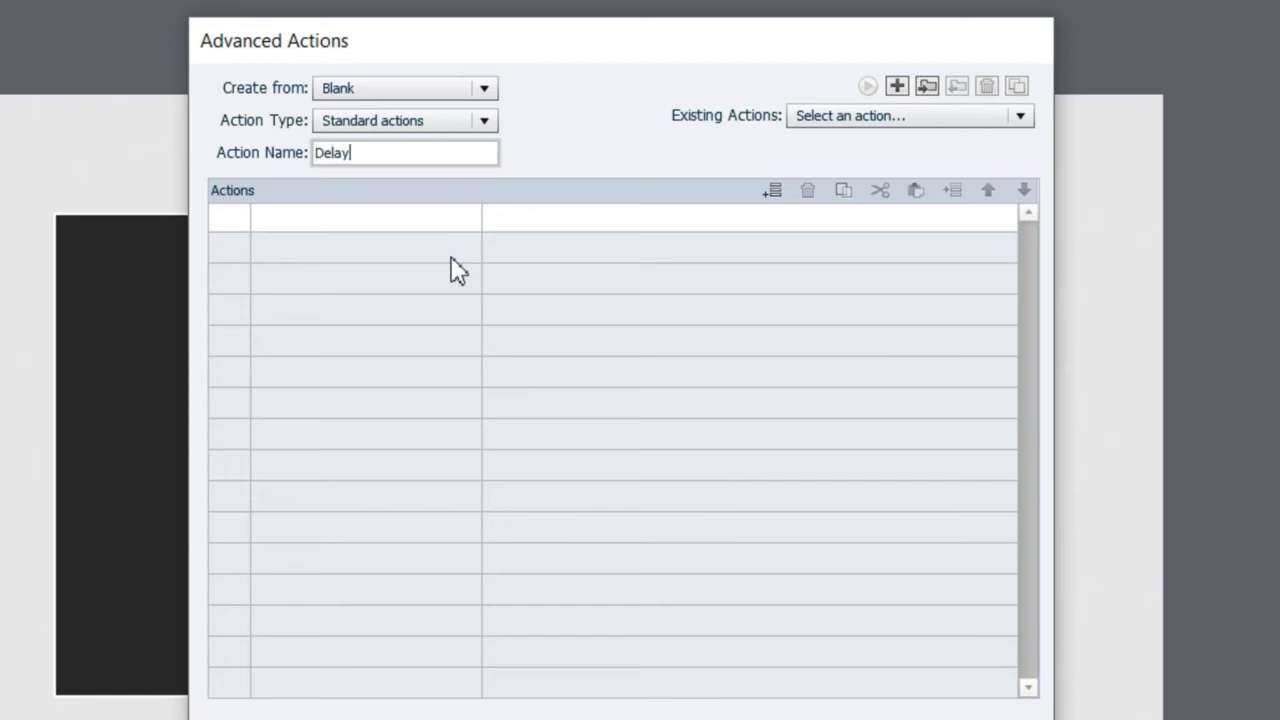
type("Playbar")
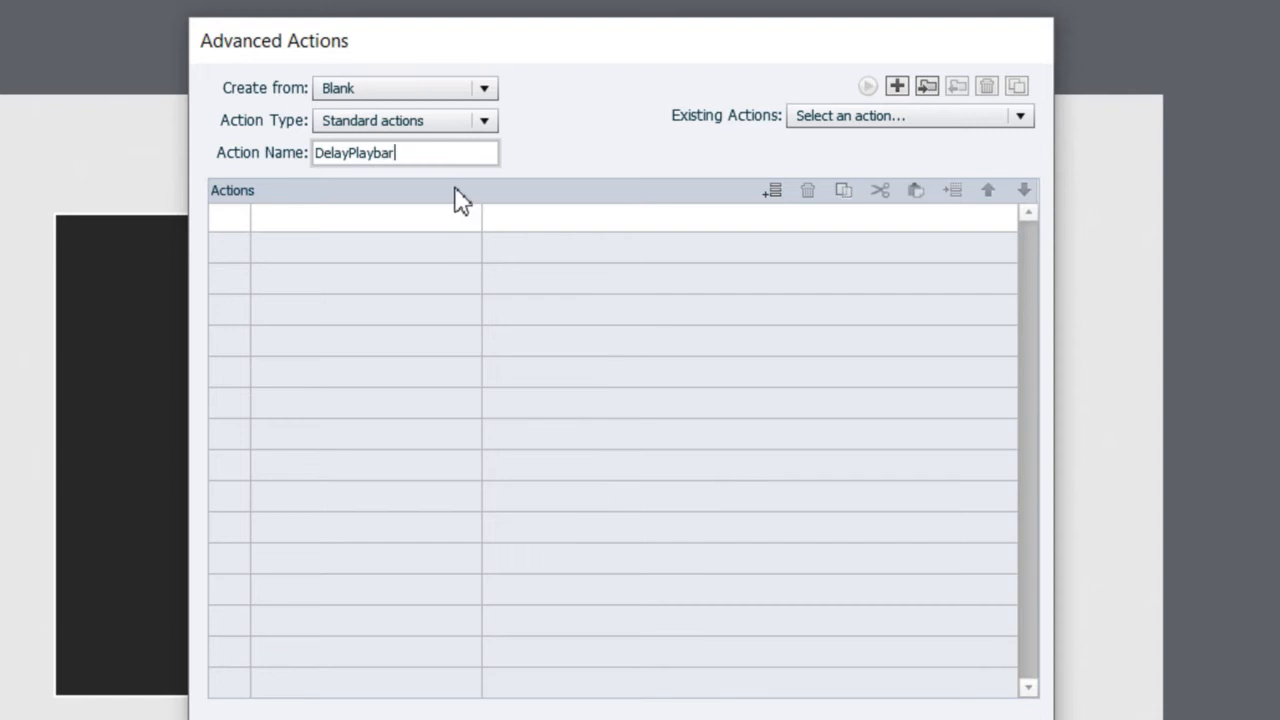
mouse_move(308, 235)
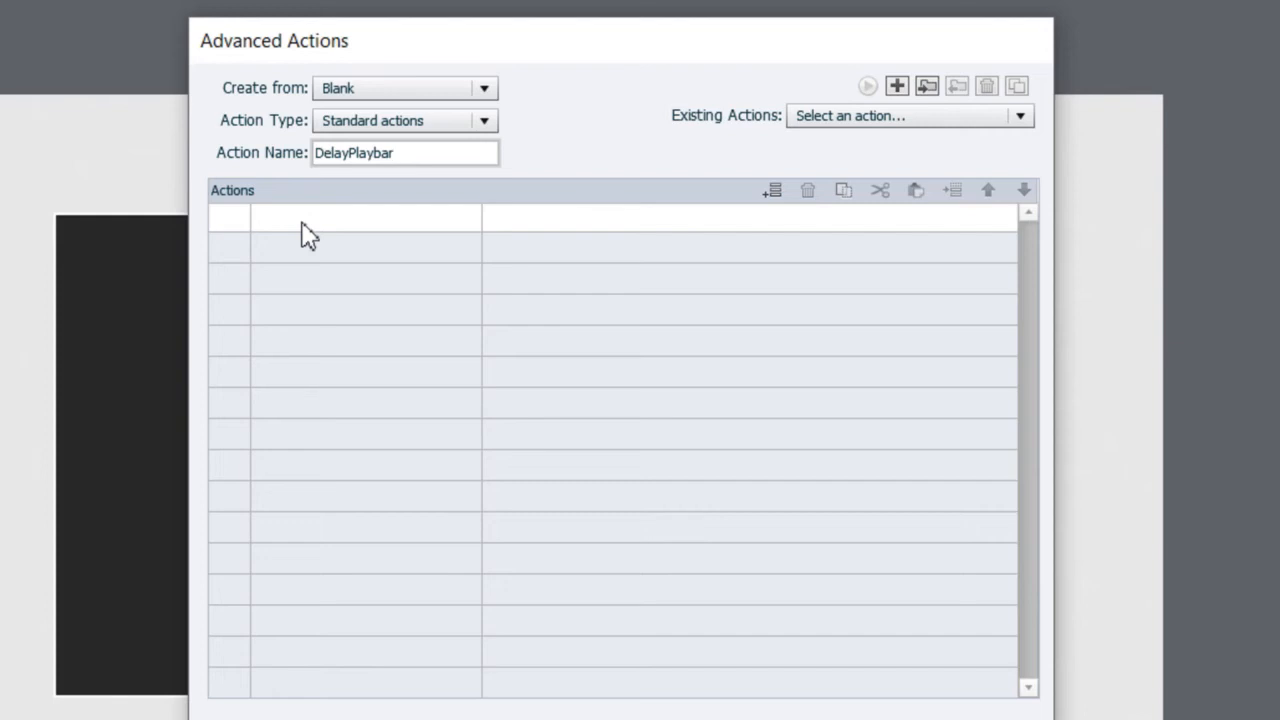
left_click(405, 152)
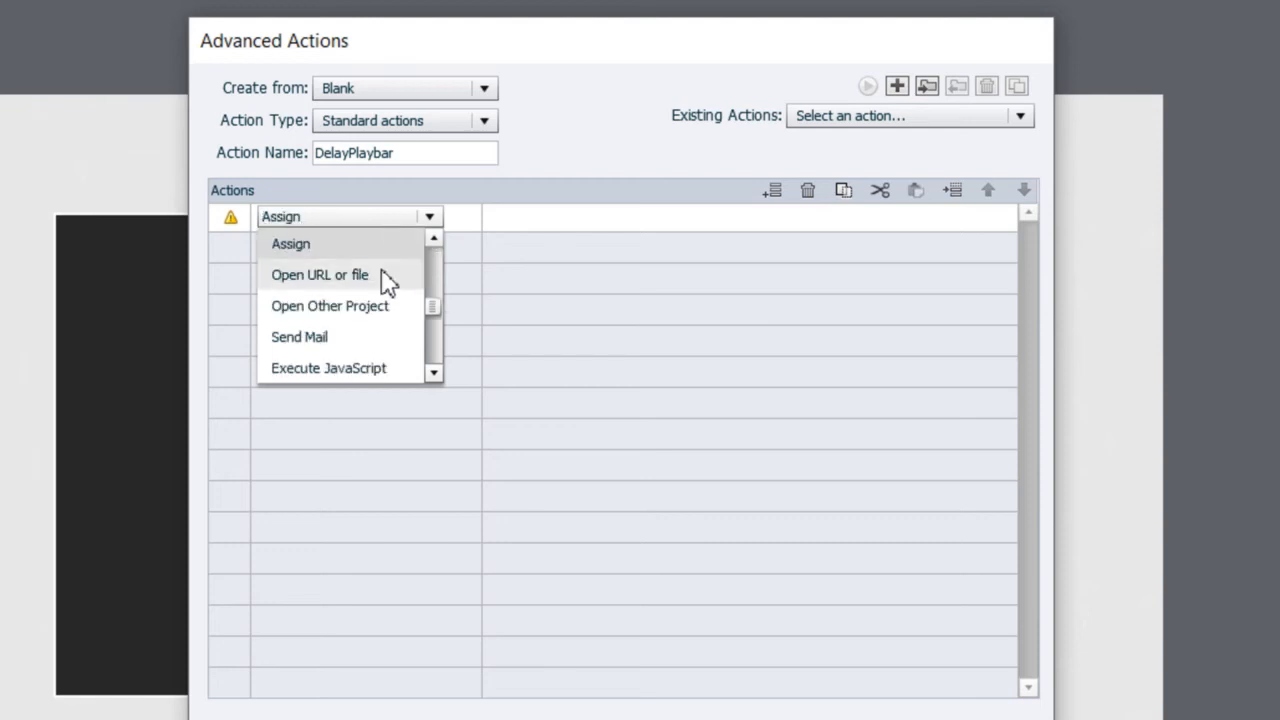
Make the first row assign cpCmndShowPlaybar the literal value 0, then begin a second row
left_click(290, 243)
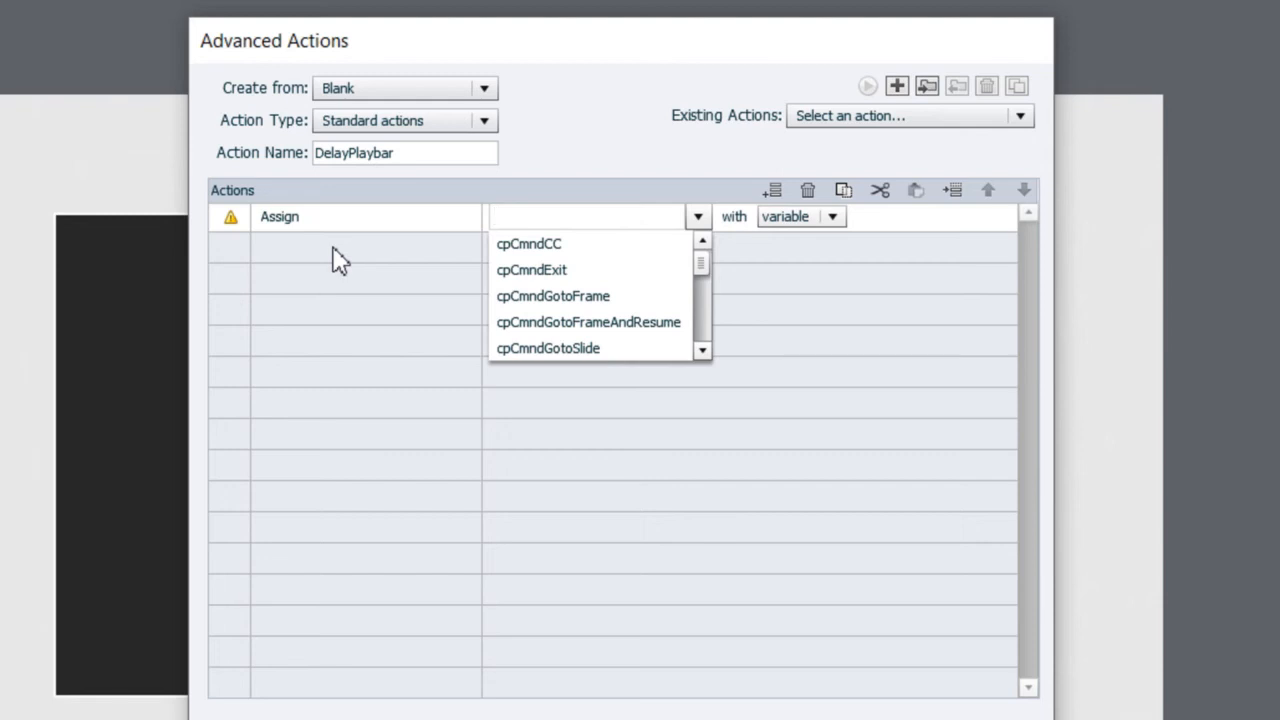
type("cpcmnd")
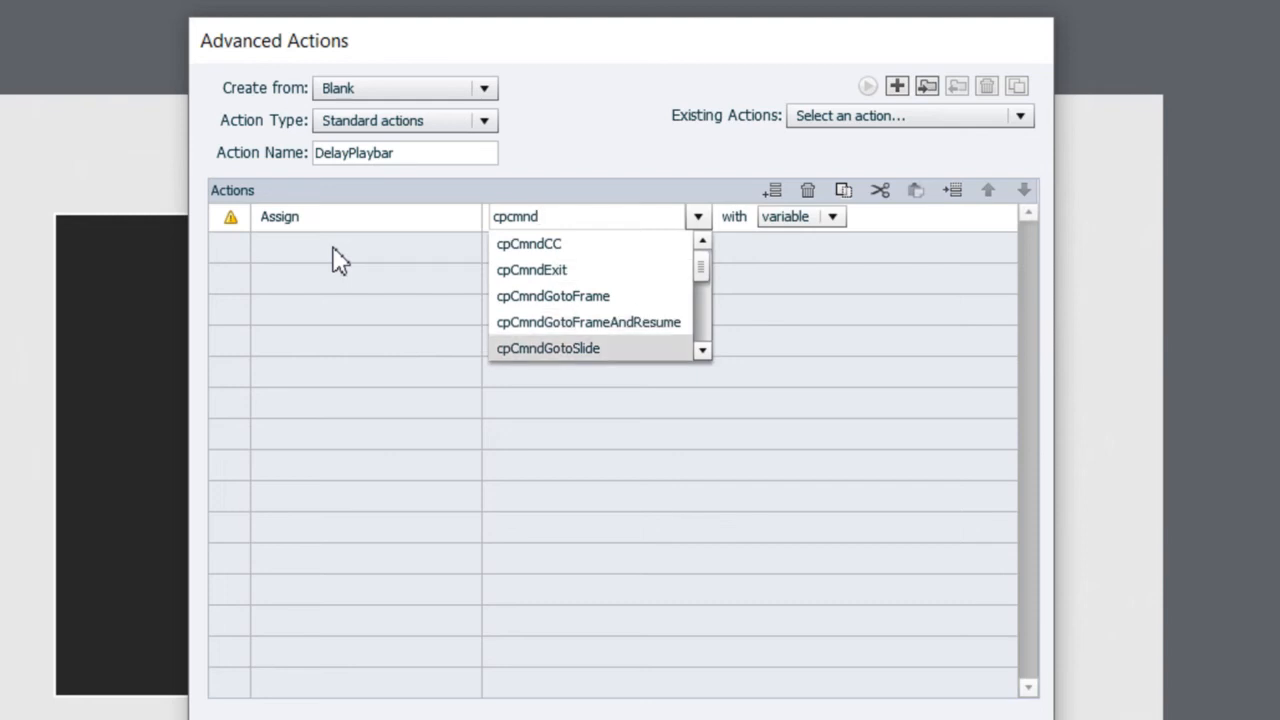
scroll("down", 3)
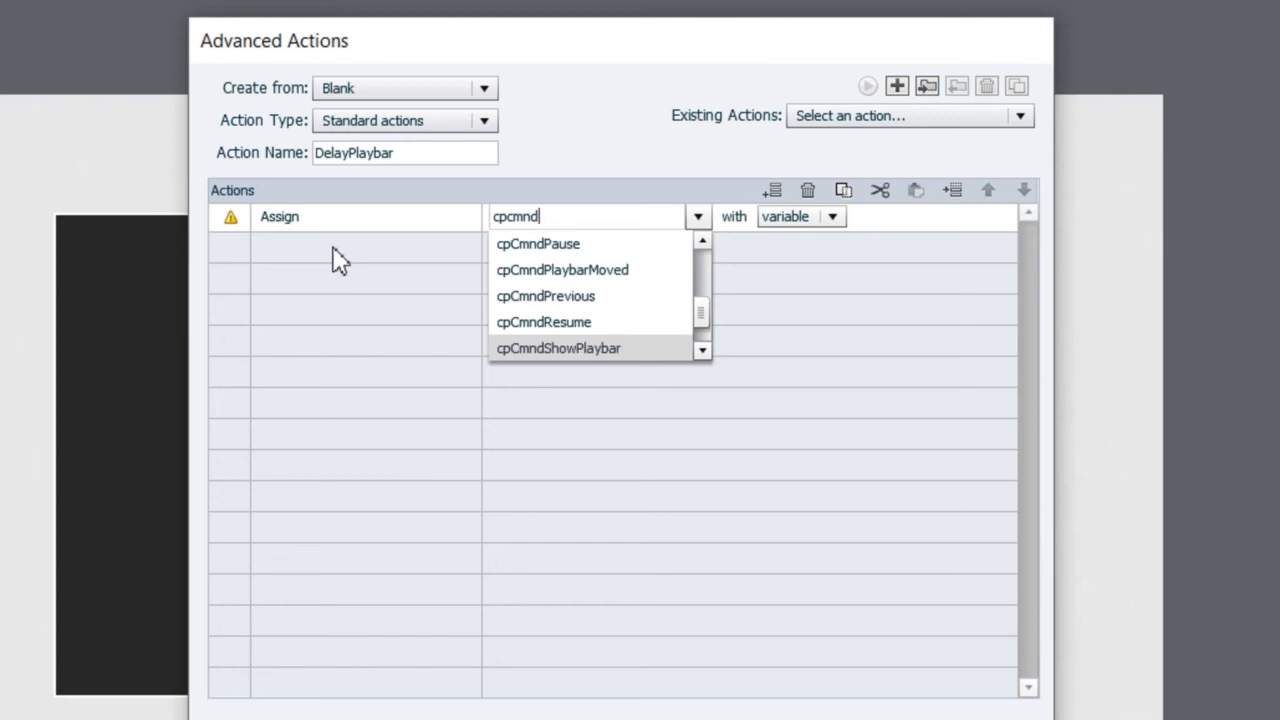
left_click(558, 348)
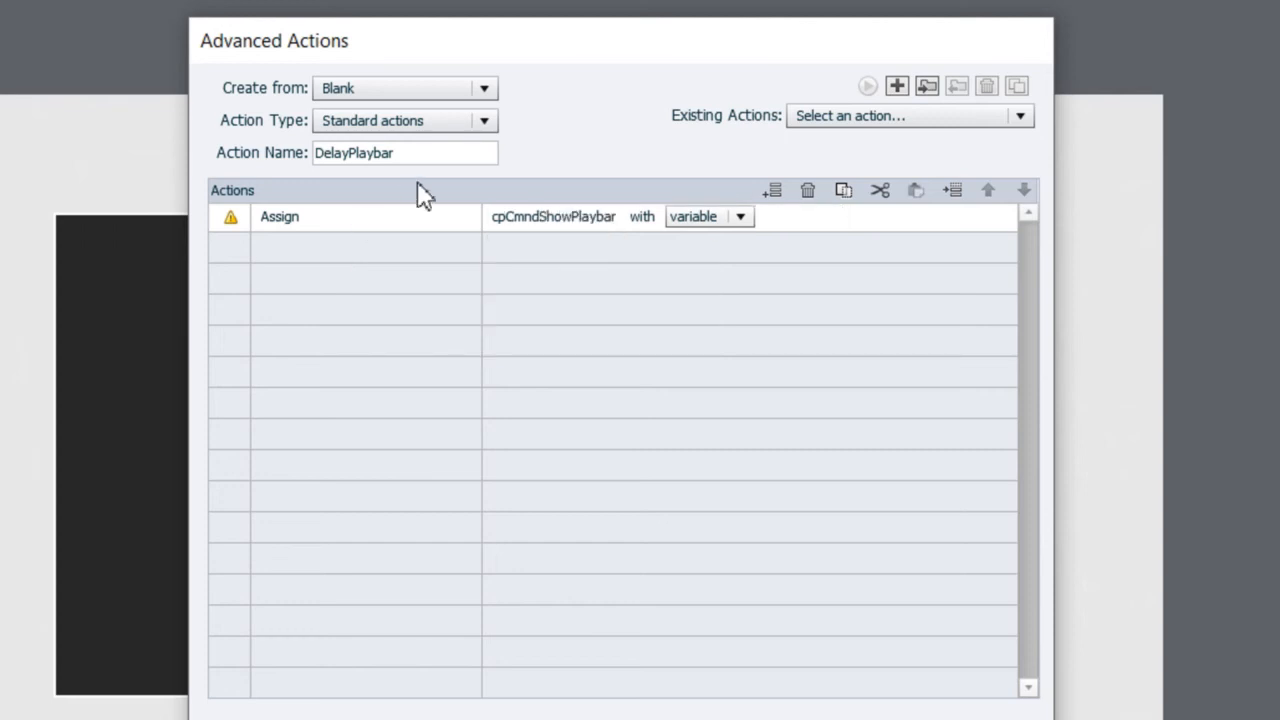
left_click(740, 216)
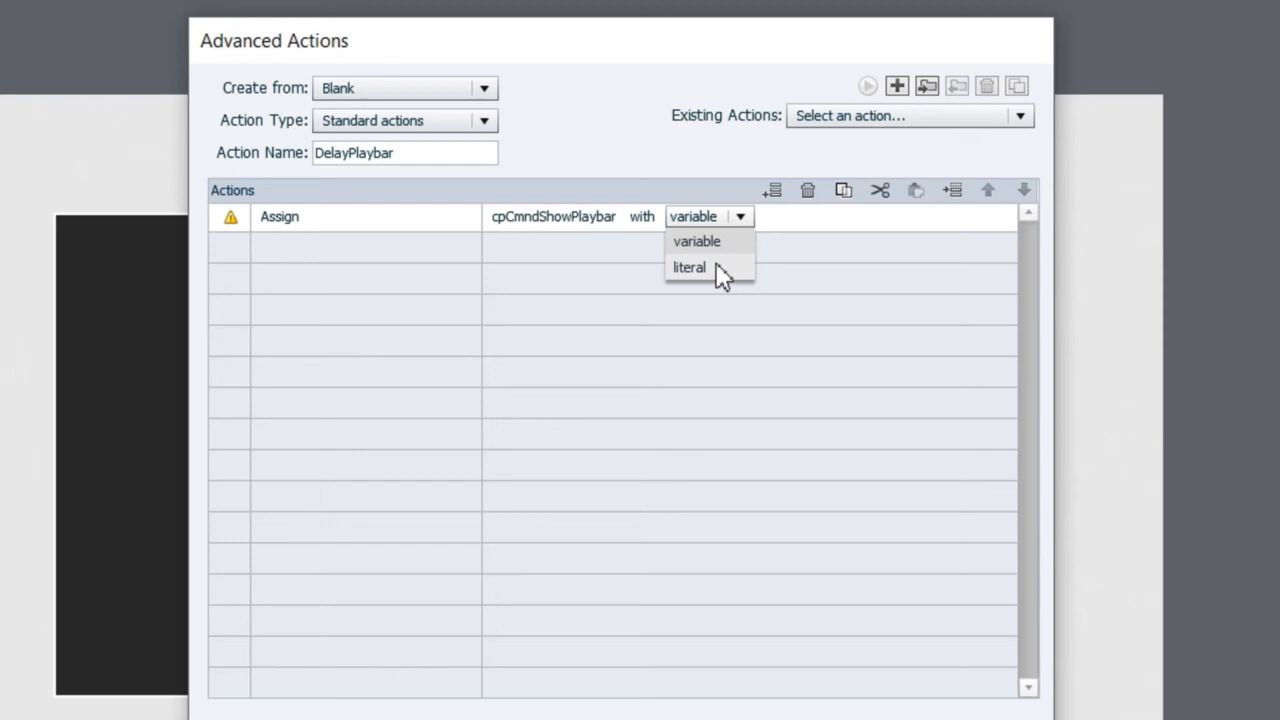
left_click(689, 267)
type("0")
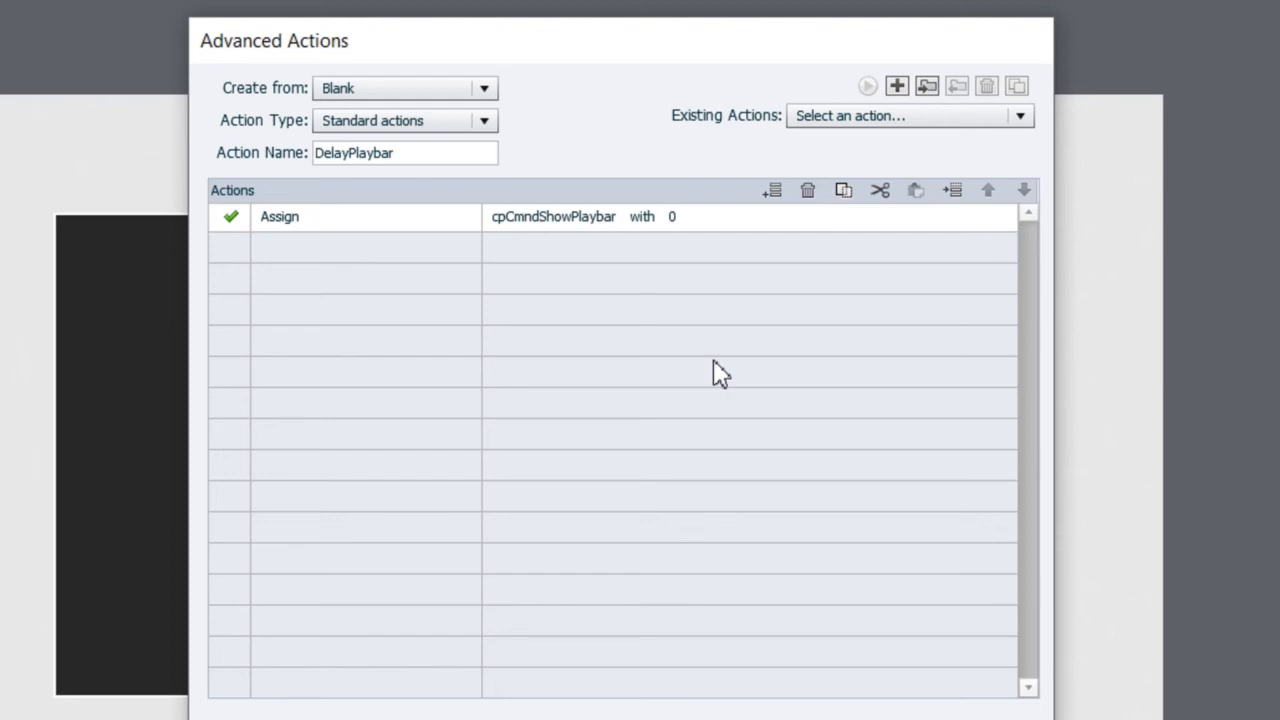
mouse_move(423, 272)
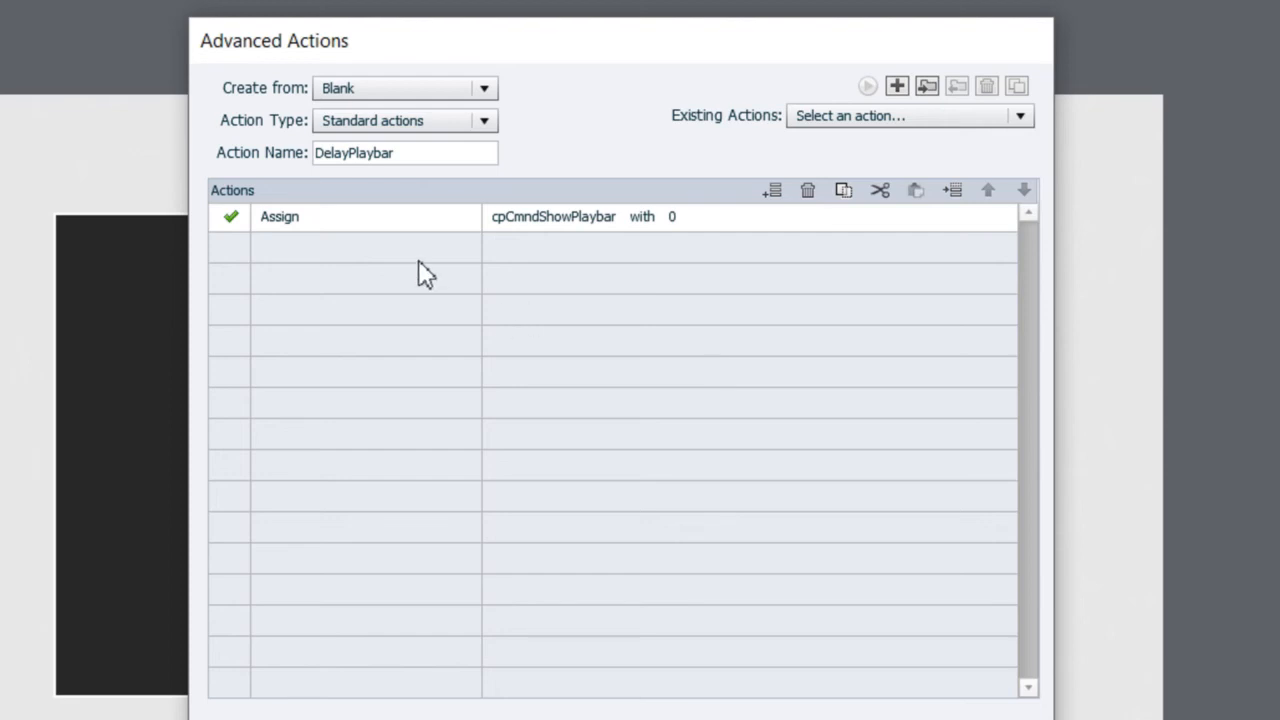
left_click(348, 247)
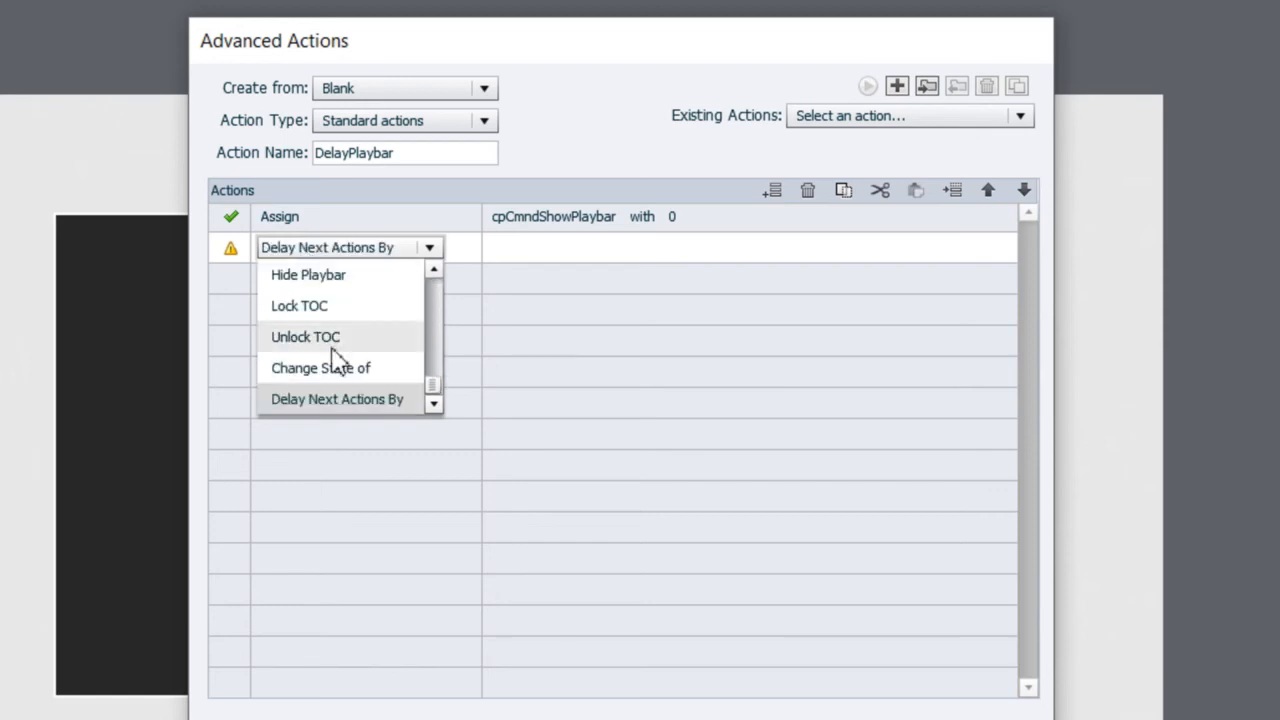
Set the second row to Delay Next Actions By a literal 5 seconds
left_click(337, 399)
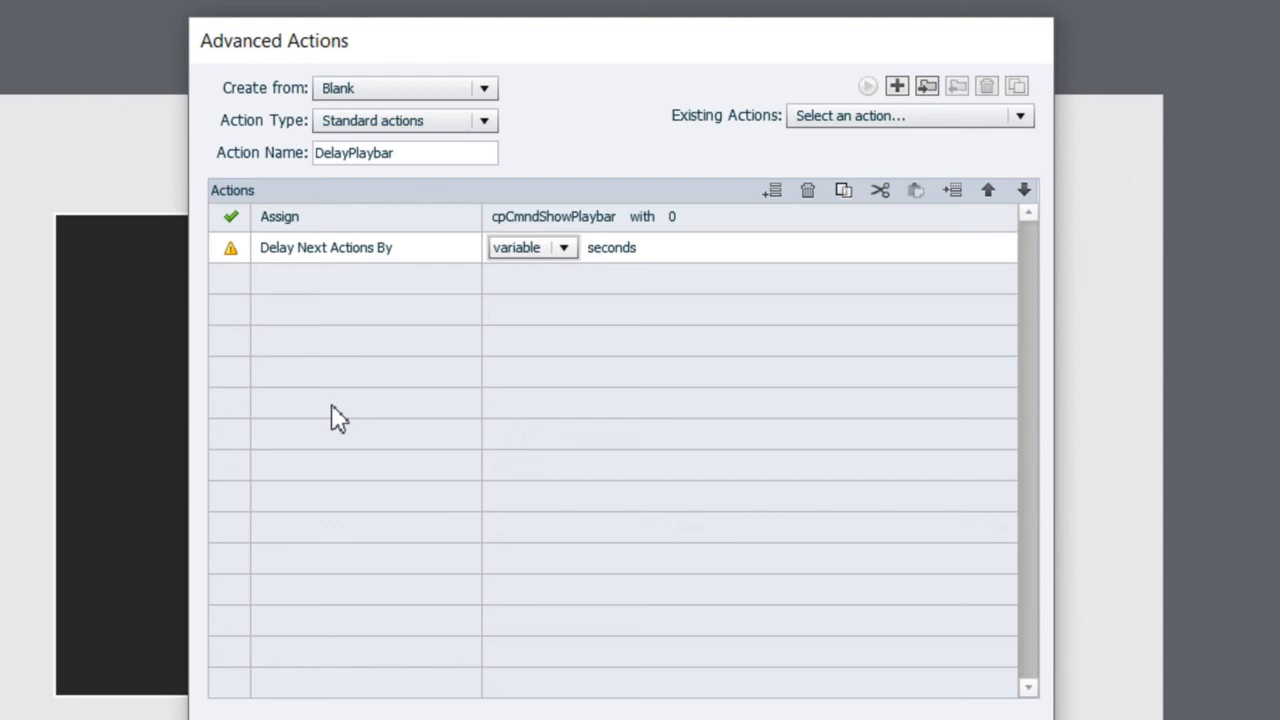
mouse_move(570, 310)
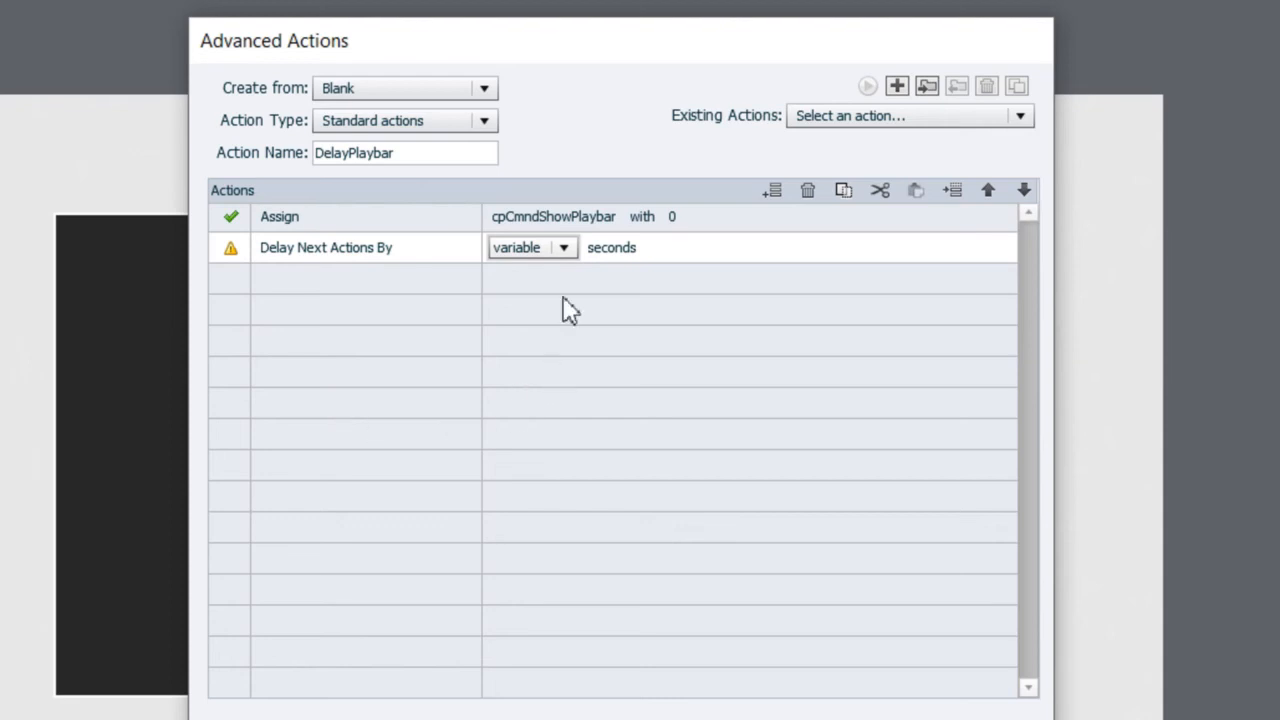
left_click(563, 247)
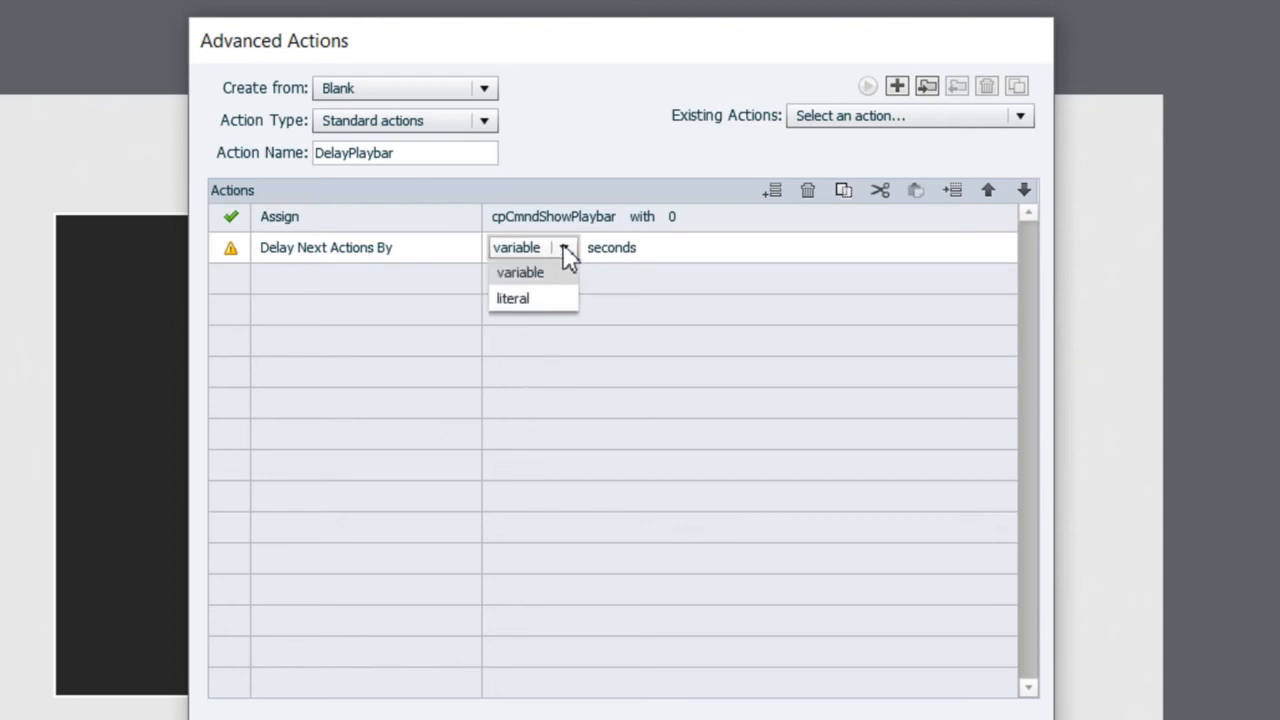
mouse_move(540, 298)
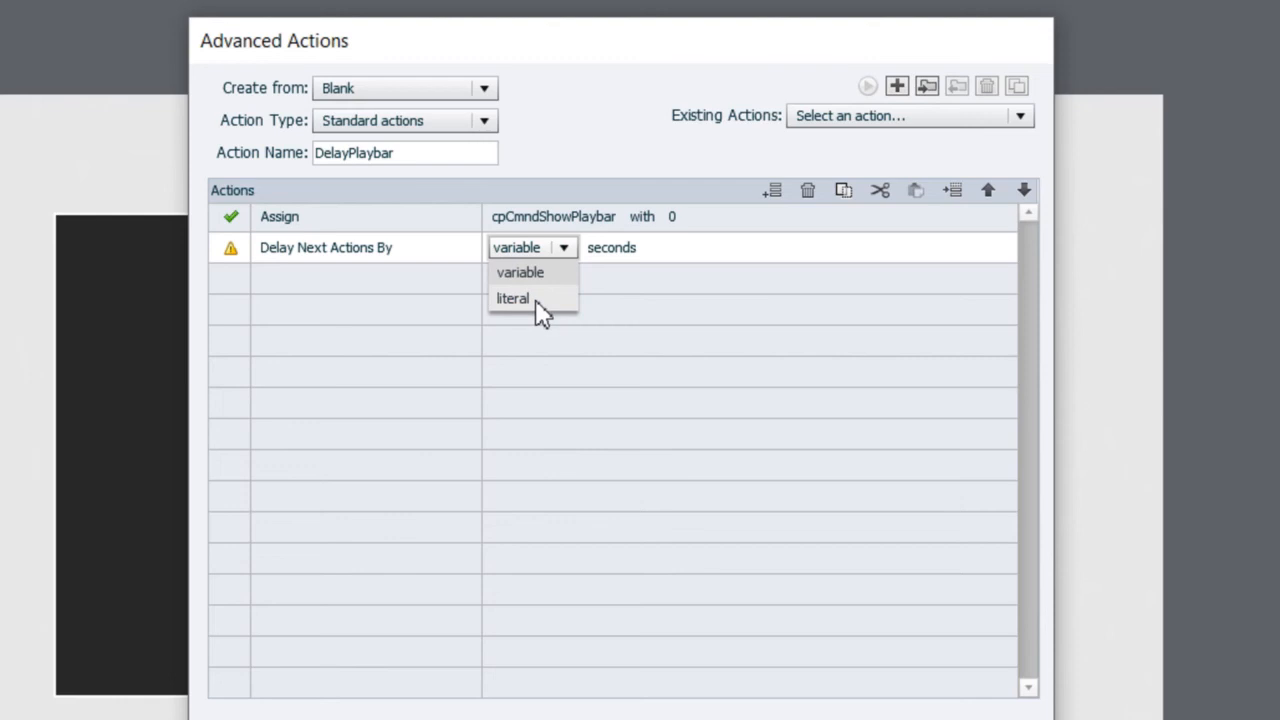
left_click(512, 298)
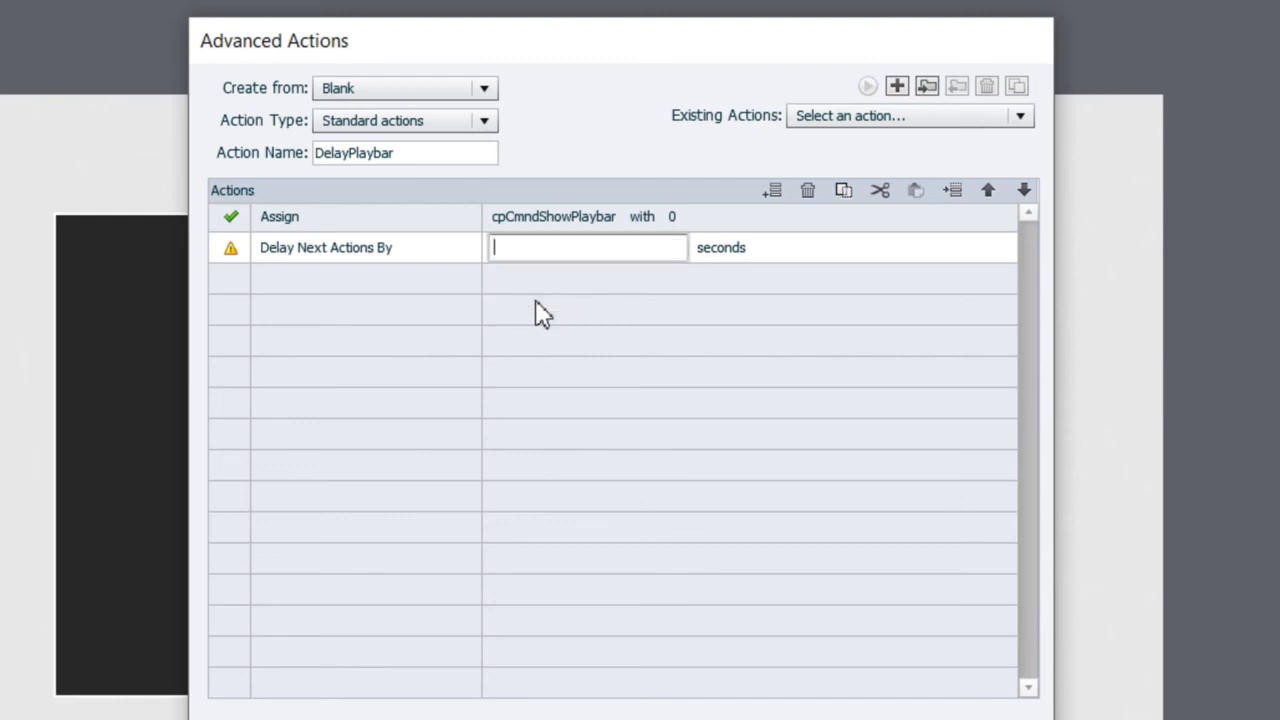
type("5")
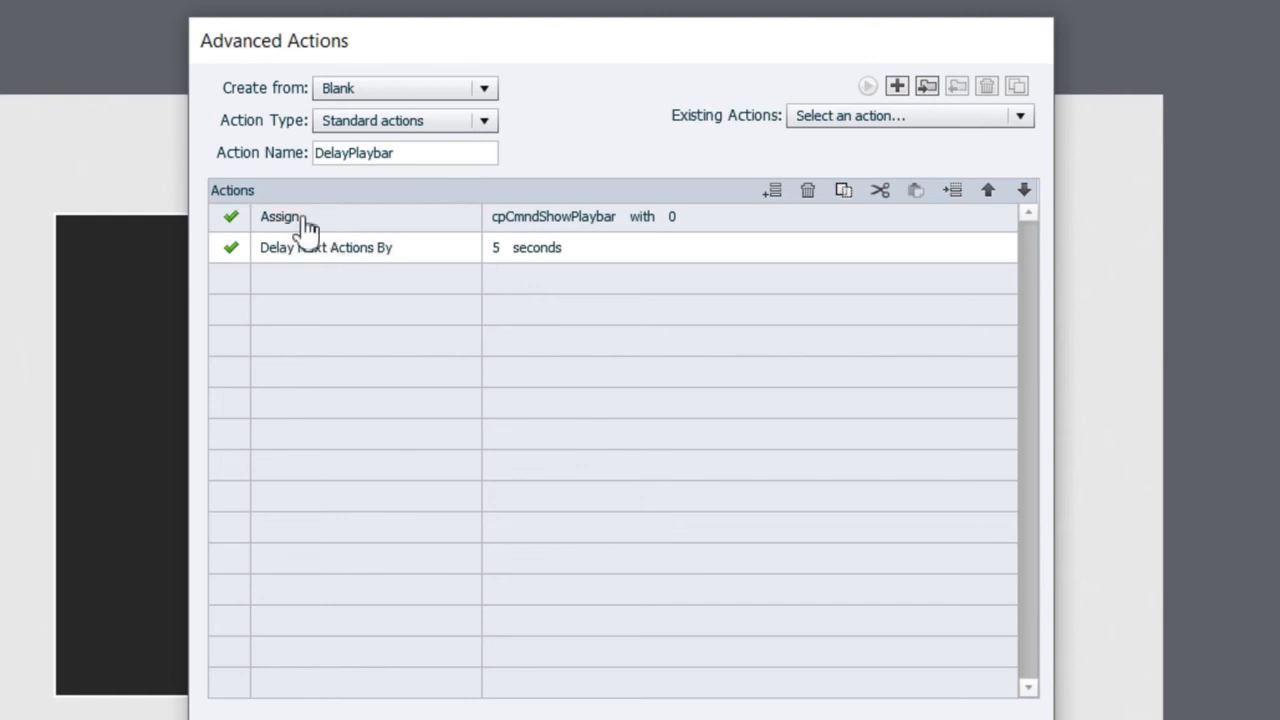
mouse_move(522, 243)
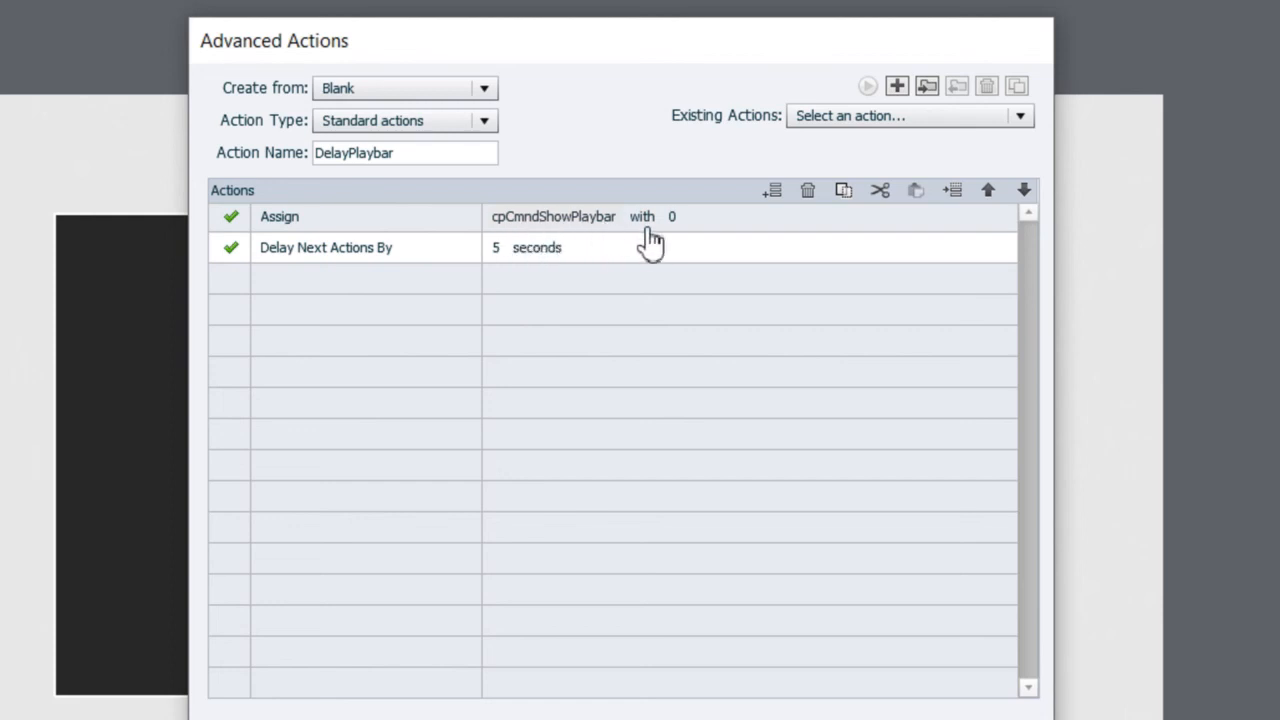
mouse_move(573, 280)
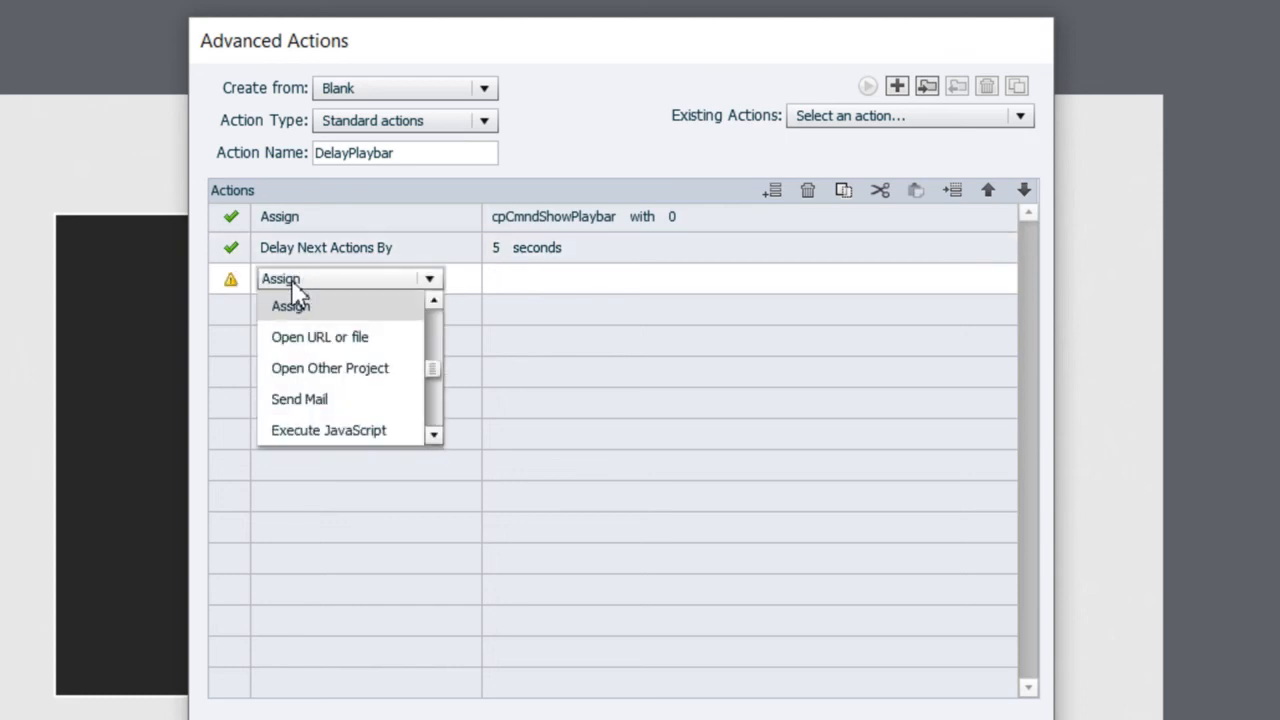
Add a third row assigning cpCmndShowPlaybar the value 1
left_click(290, 305)
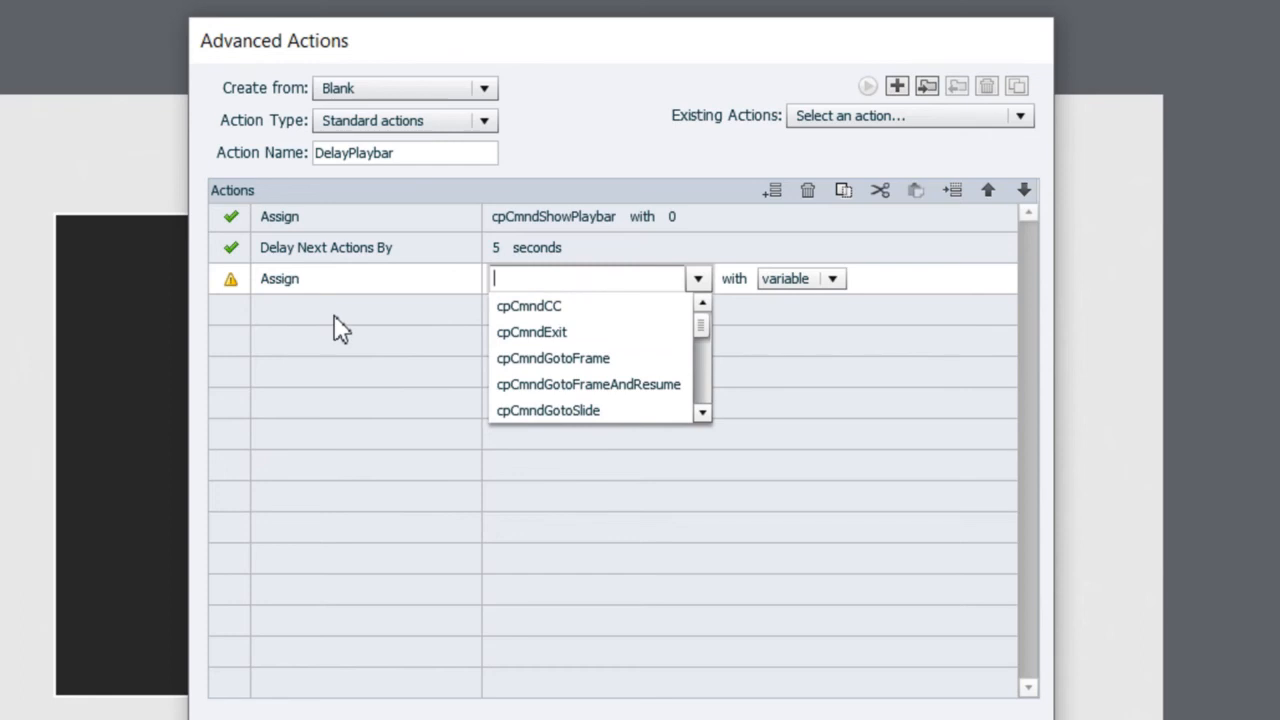
type("cpcmndp")
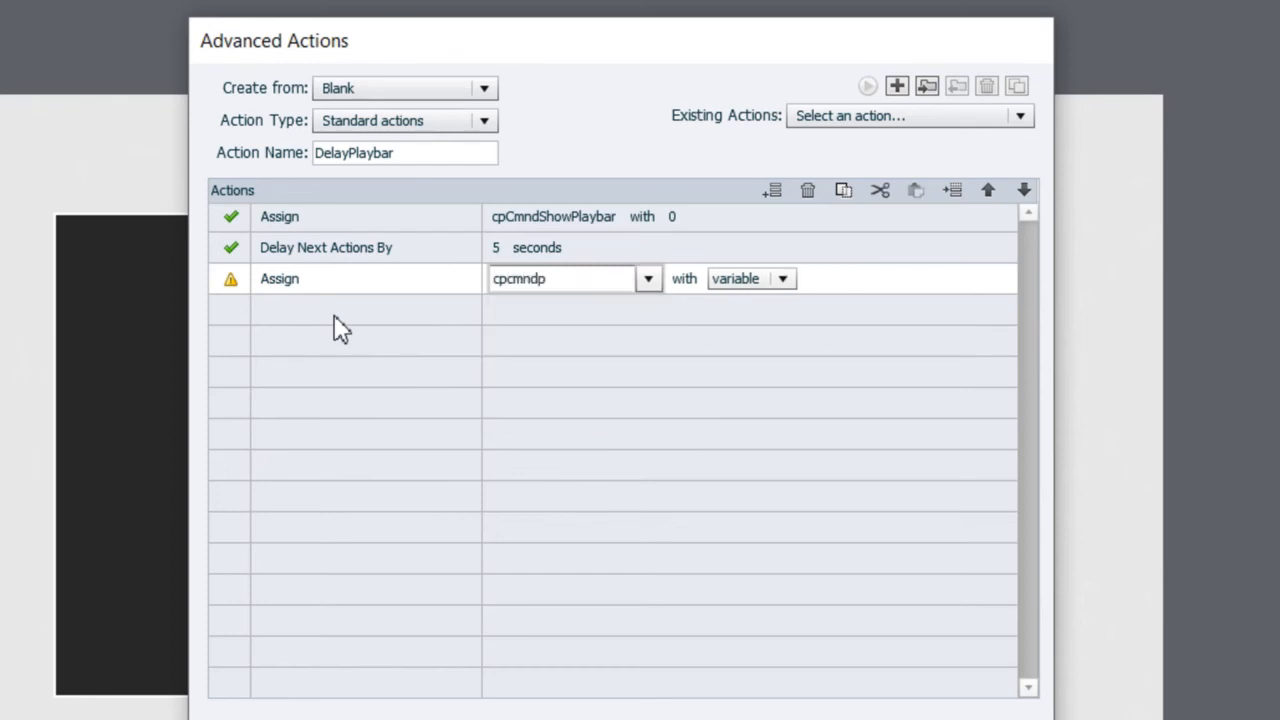
type("cpcmnds")
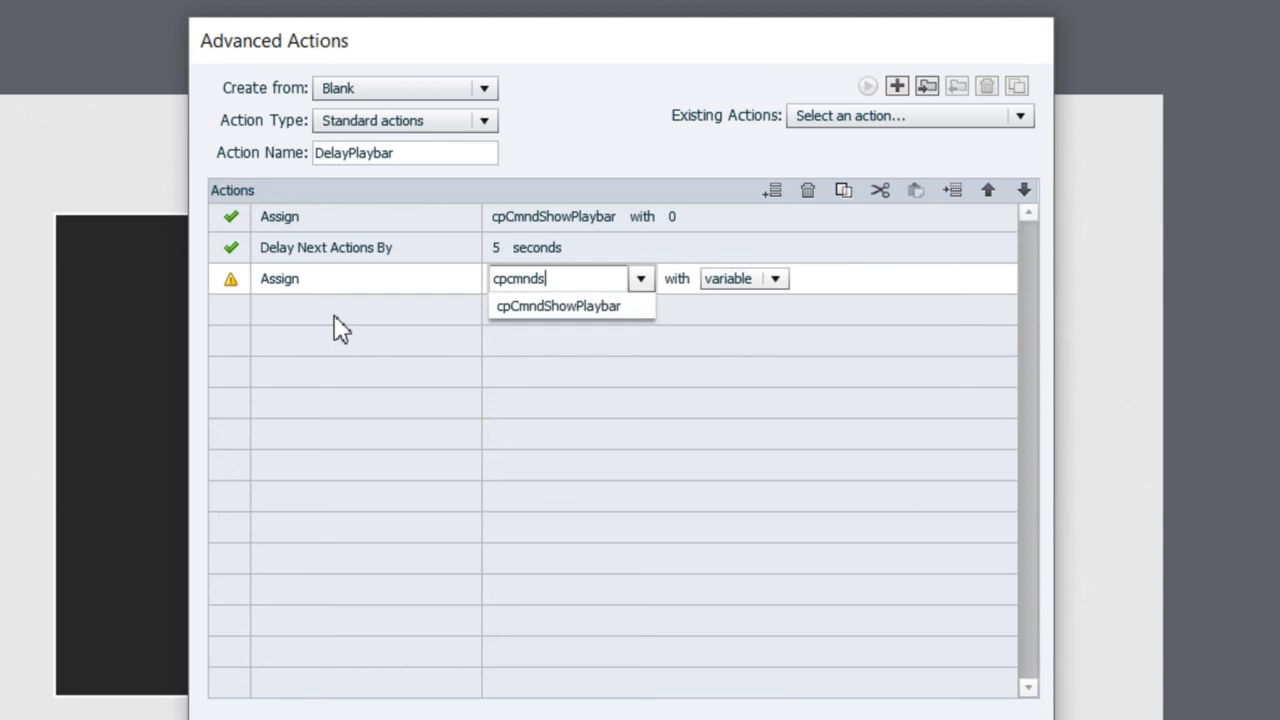
left_click(558, 306)
type("1")
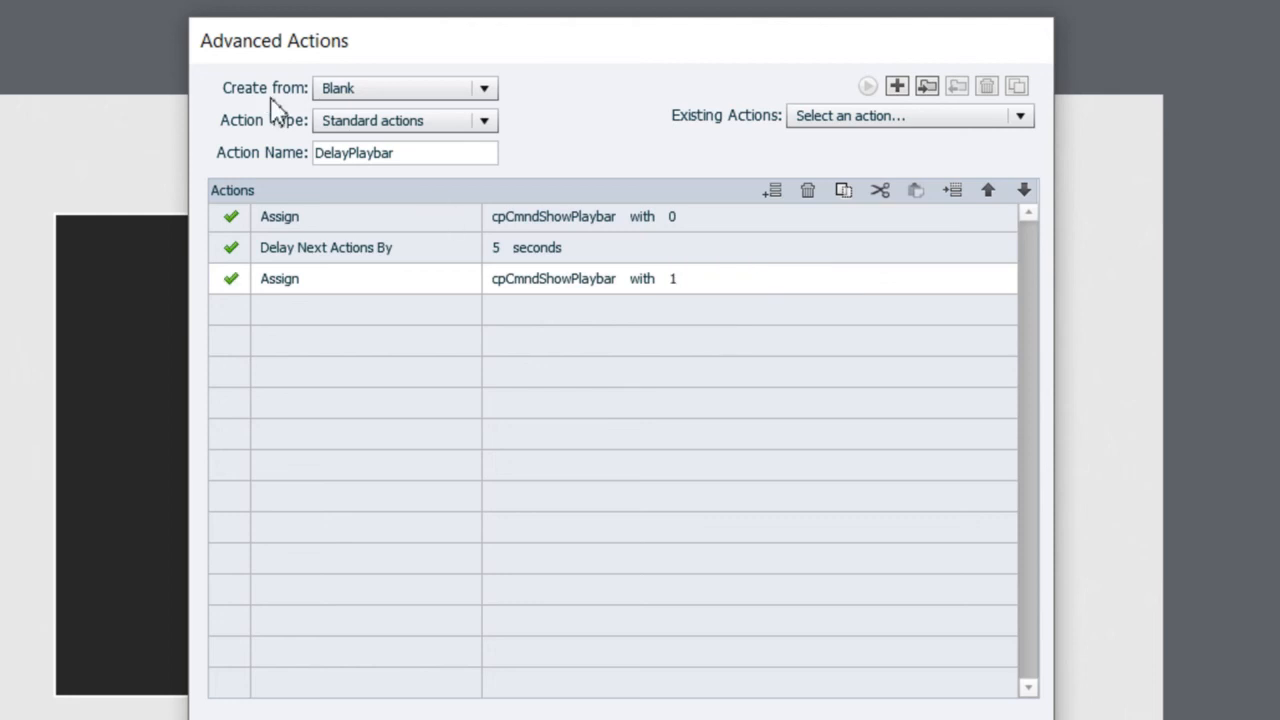
mouse_move(720, 268)
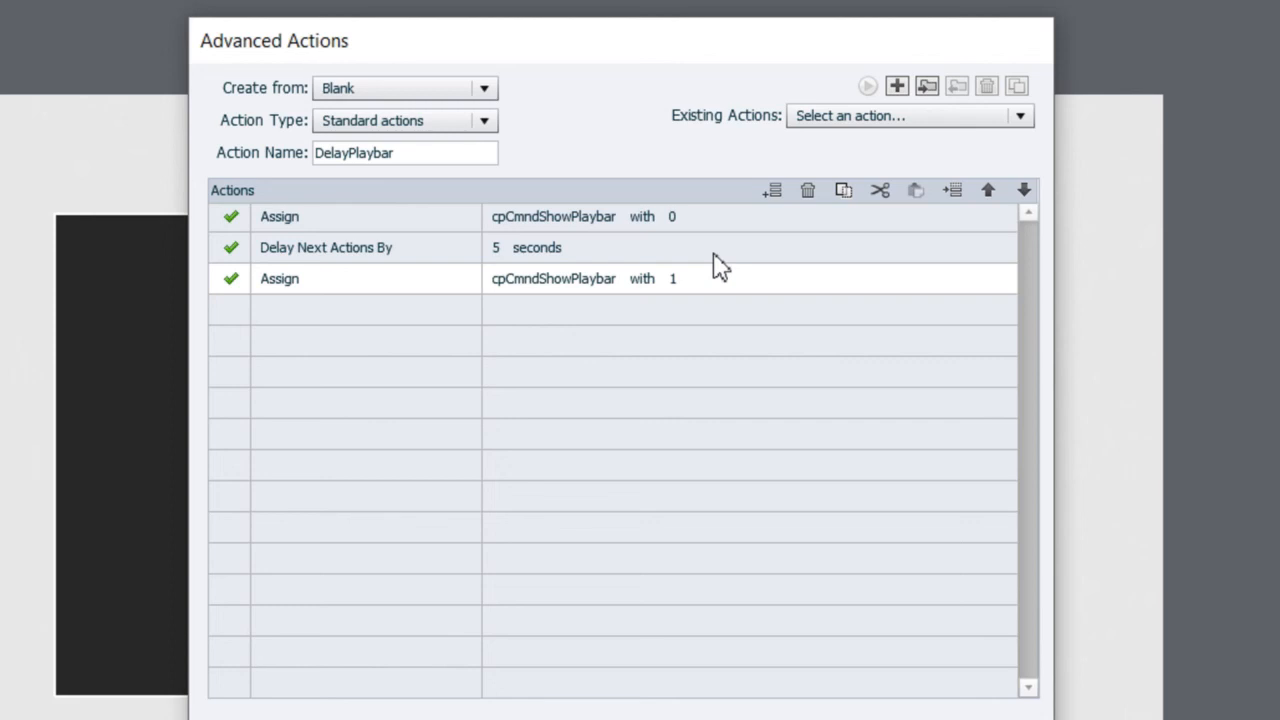
mouse_move(991, 600)
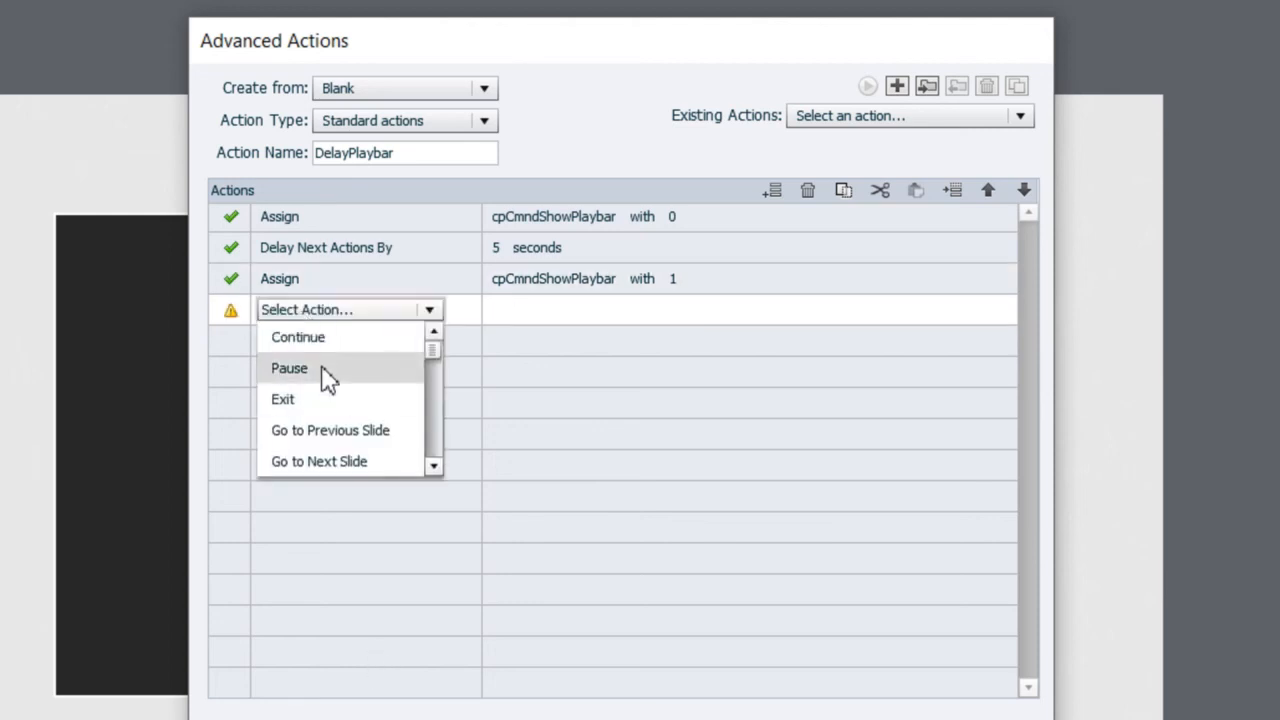
Add a final Pause row, confirm the saved DelayPlaybar action, and close the editor
left_click(289, 368)
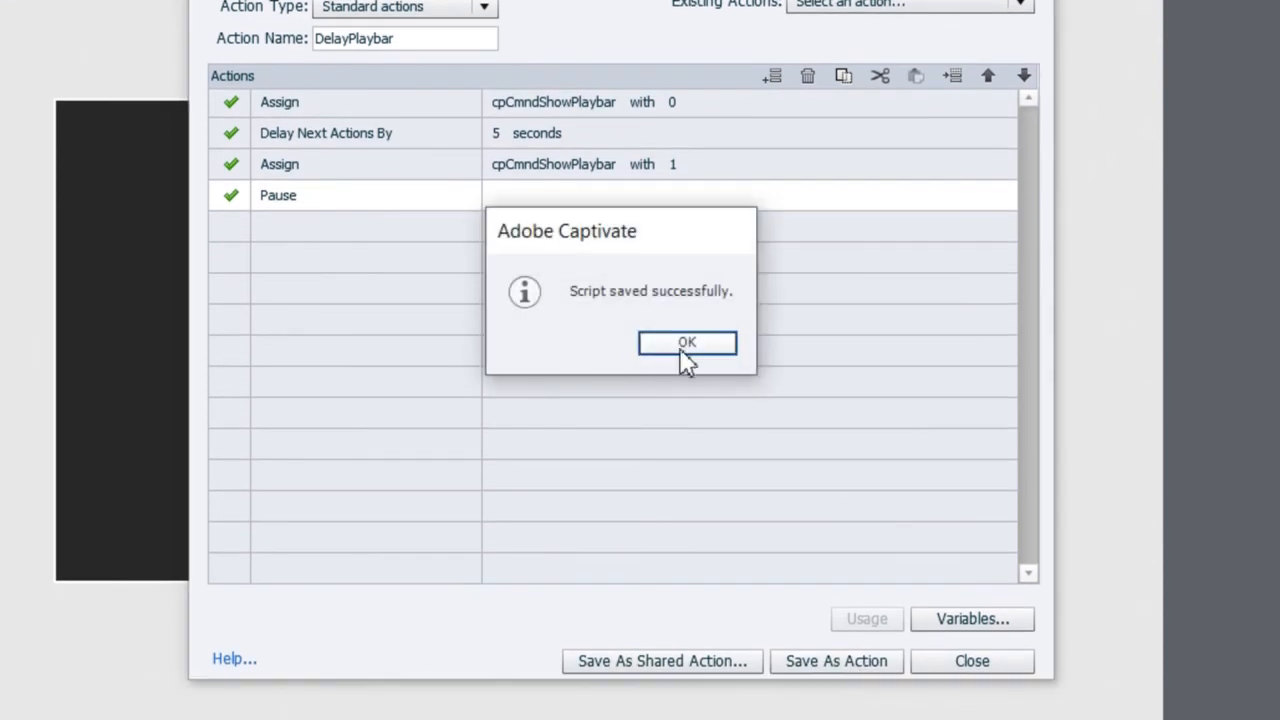
left_click(687, 342)
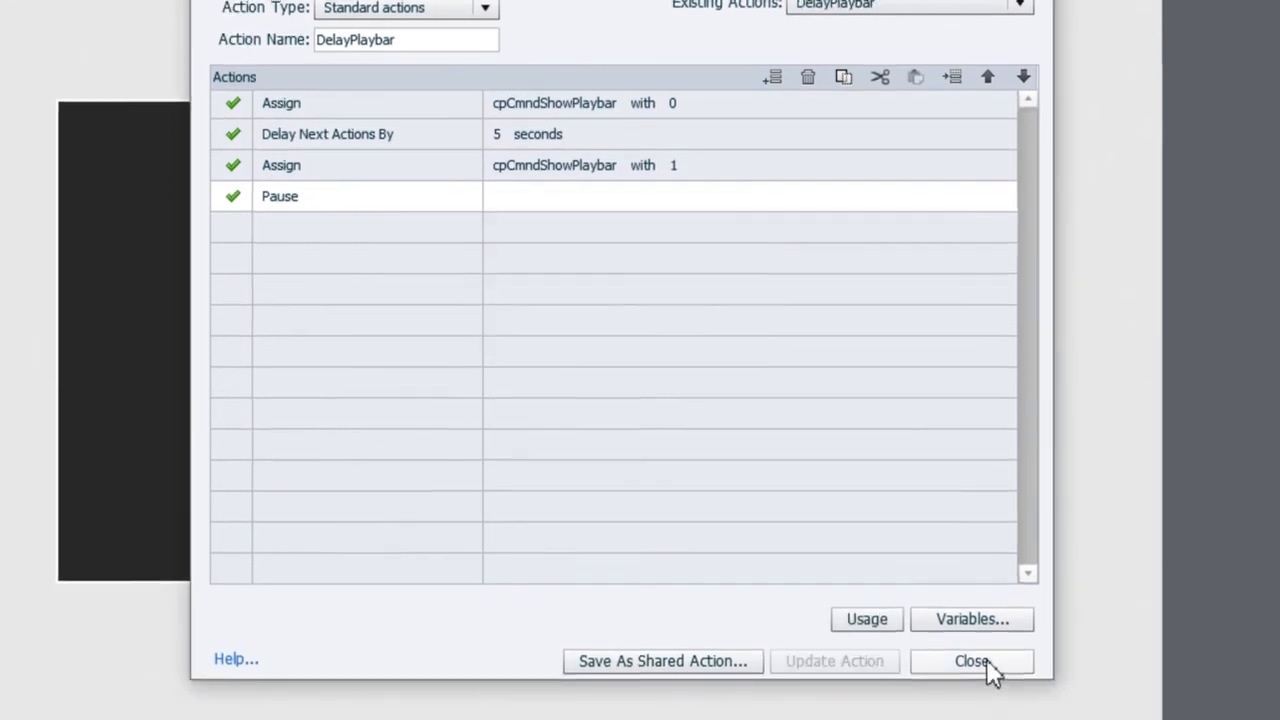
left_click(971, 661)
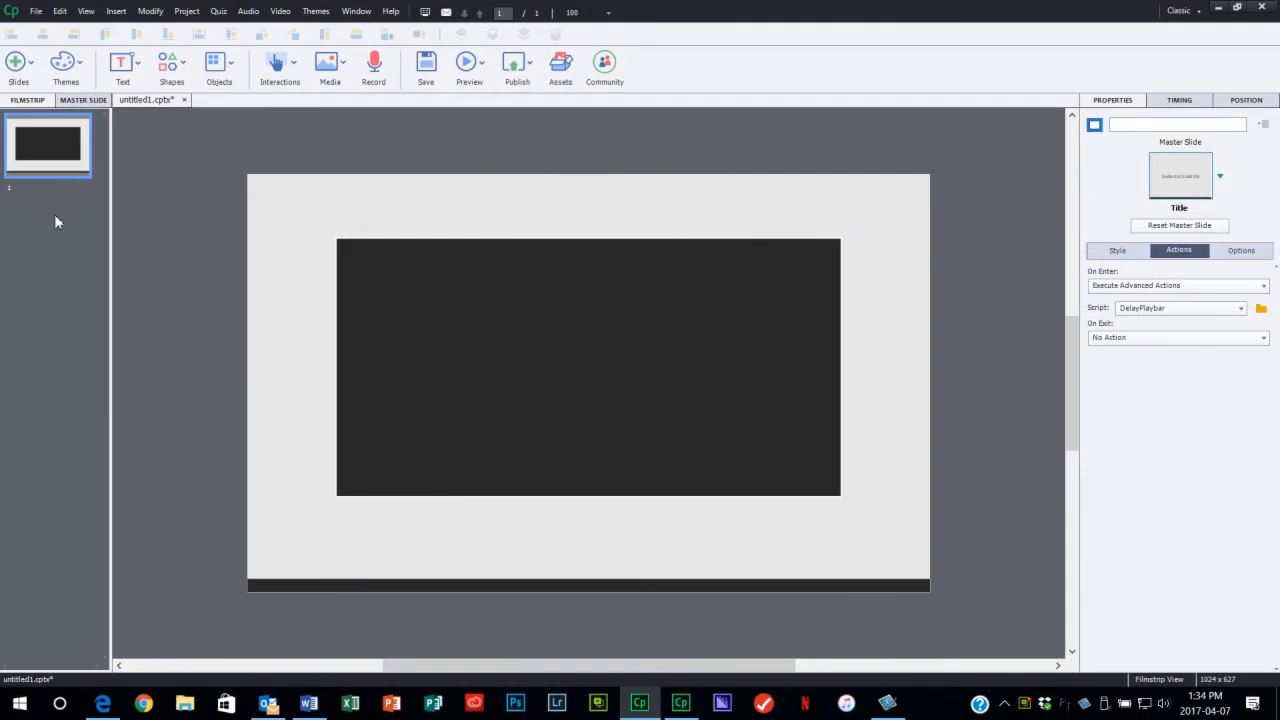
Insert a blank second content slide, reselect slide 1, and preview as HTML5 in Browser
left_click(18, 65)
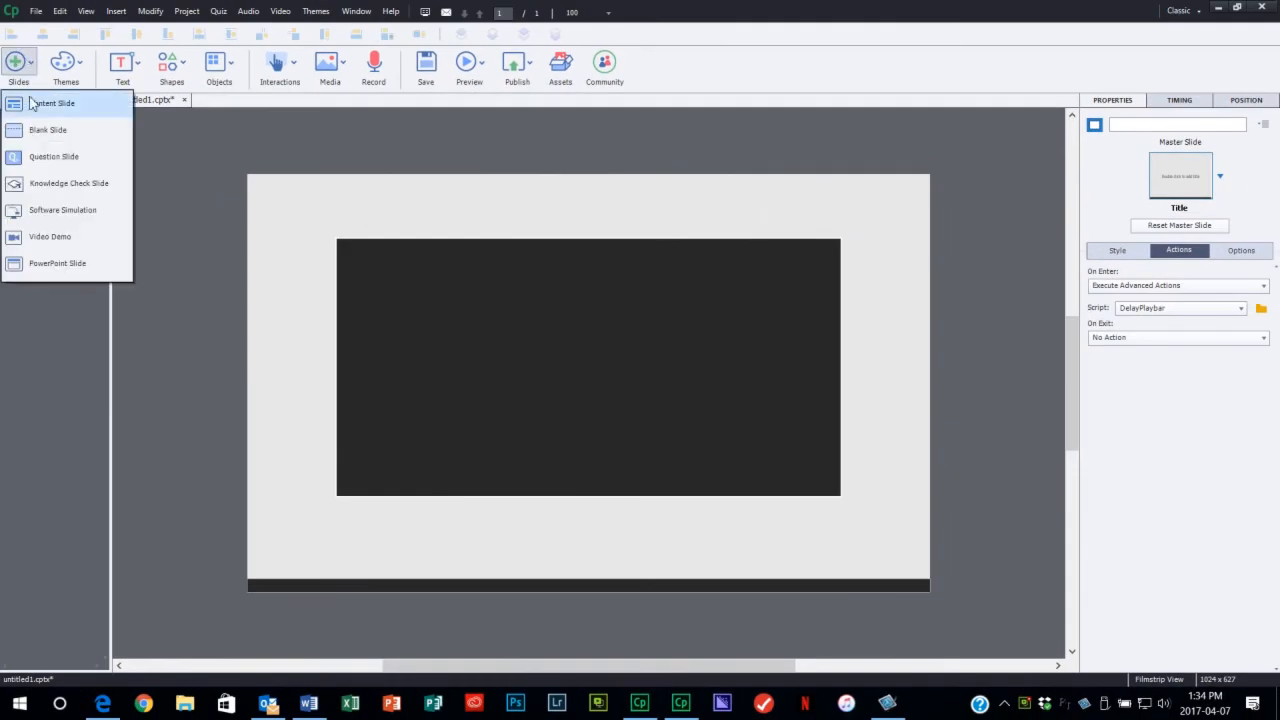
left_click(47, 130)
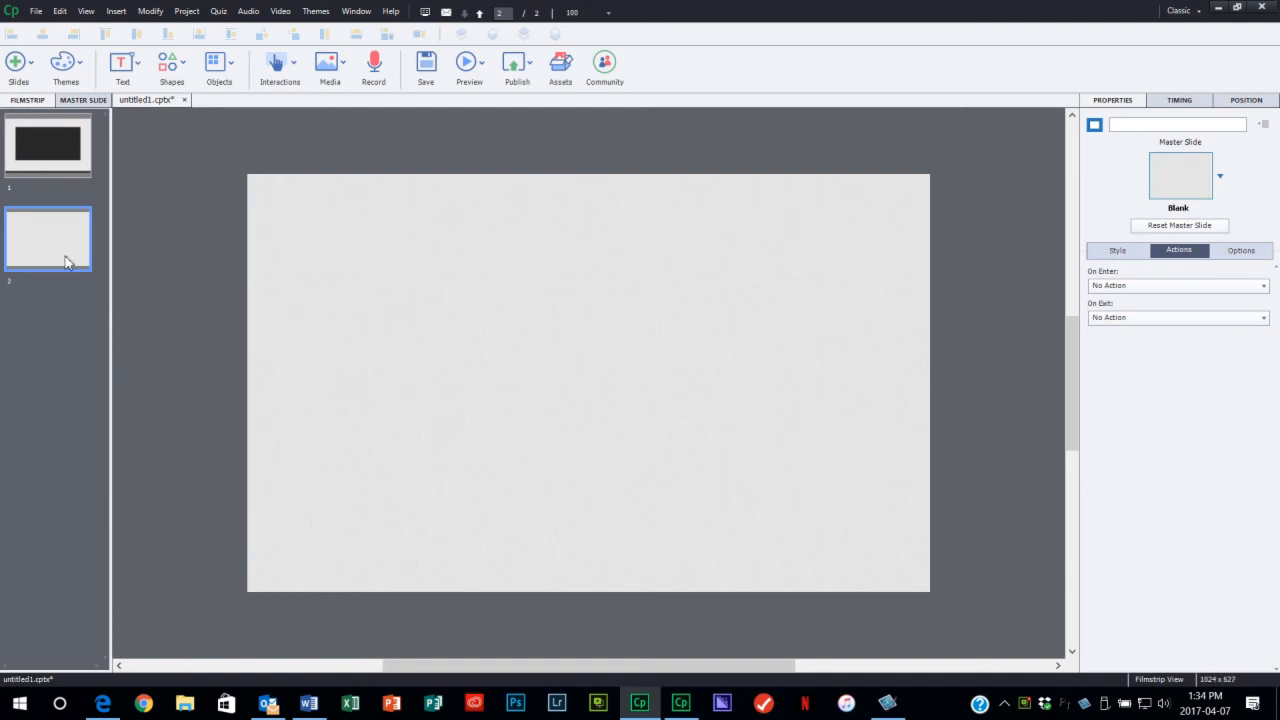
left_click(47, 145)
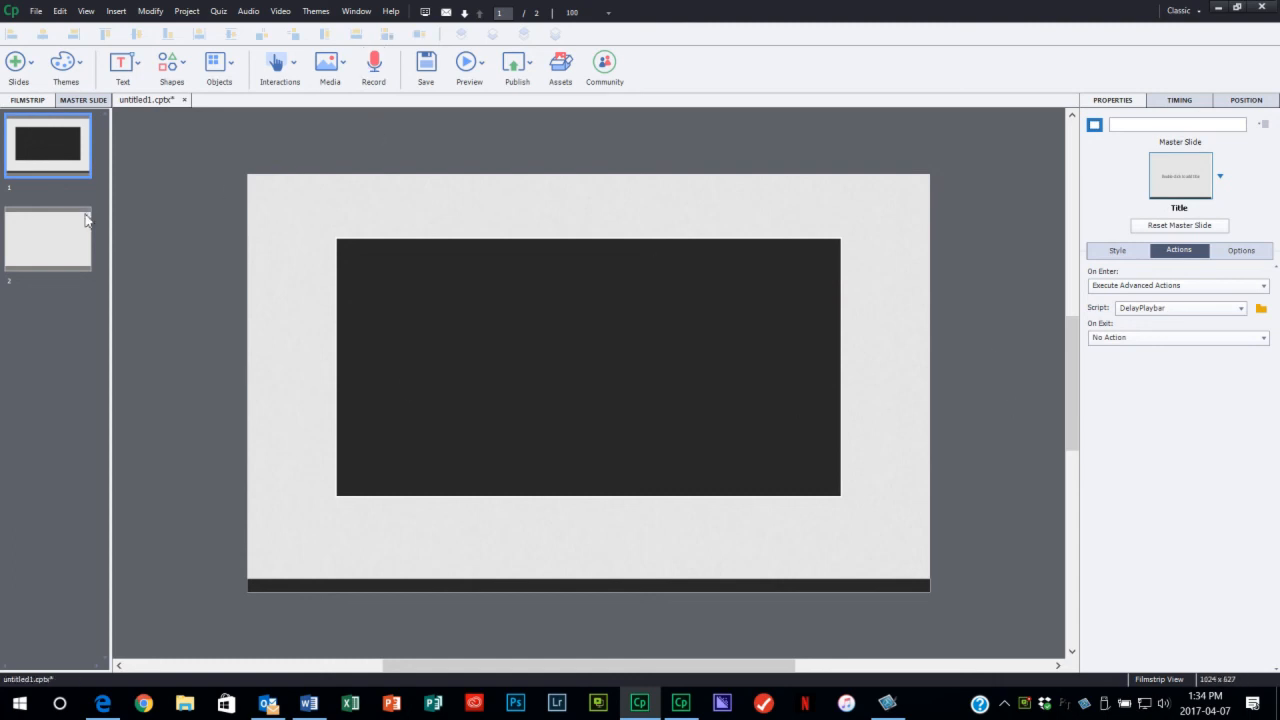
mouse_move(126, 492)
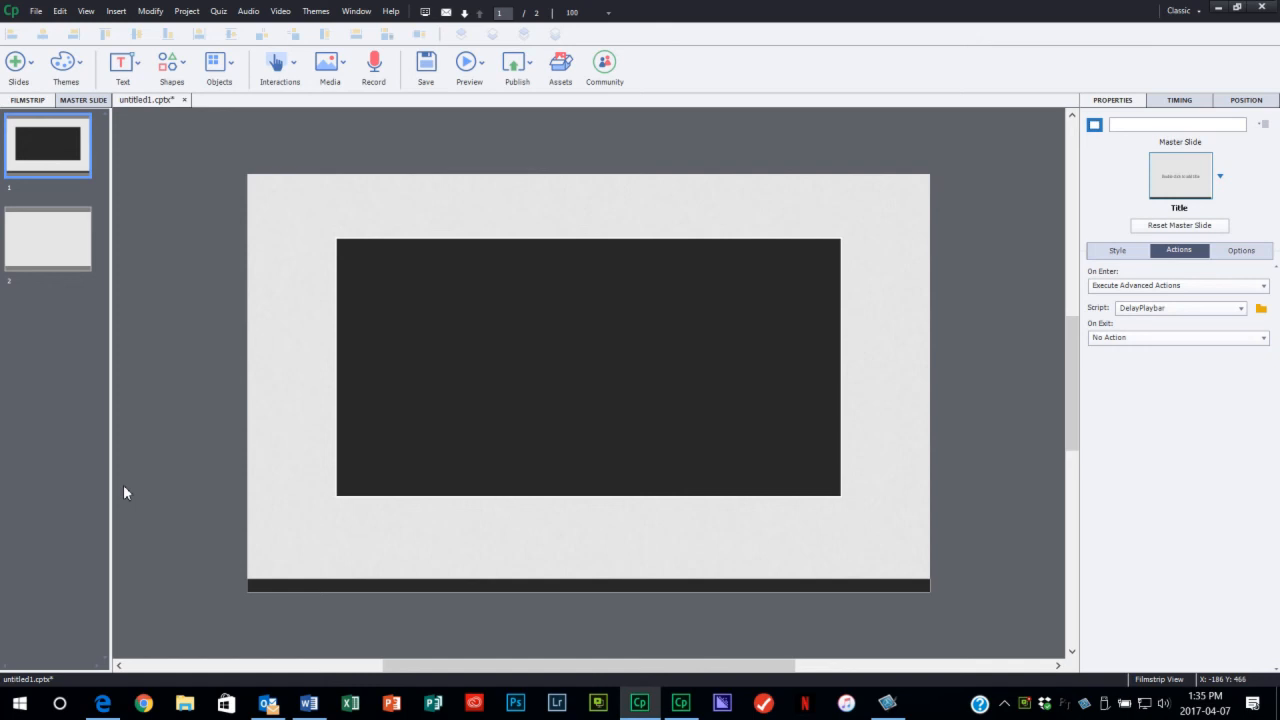
left_click(469, 65)
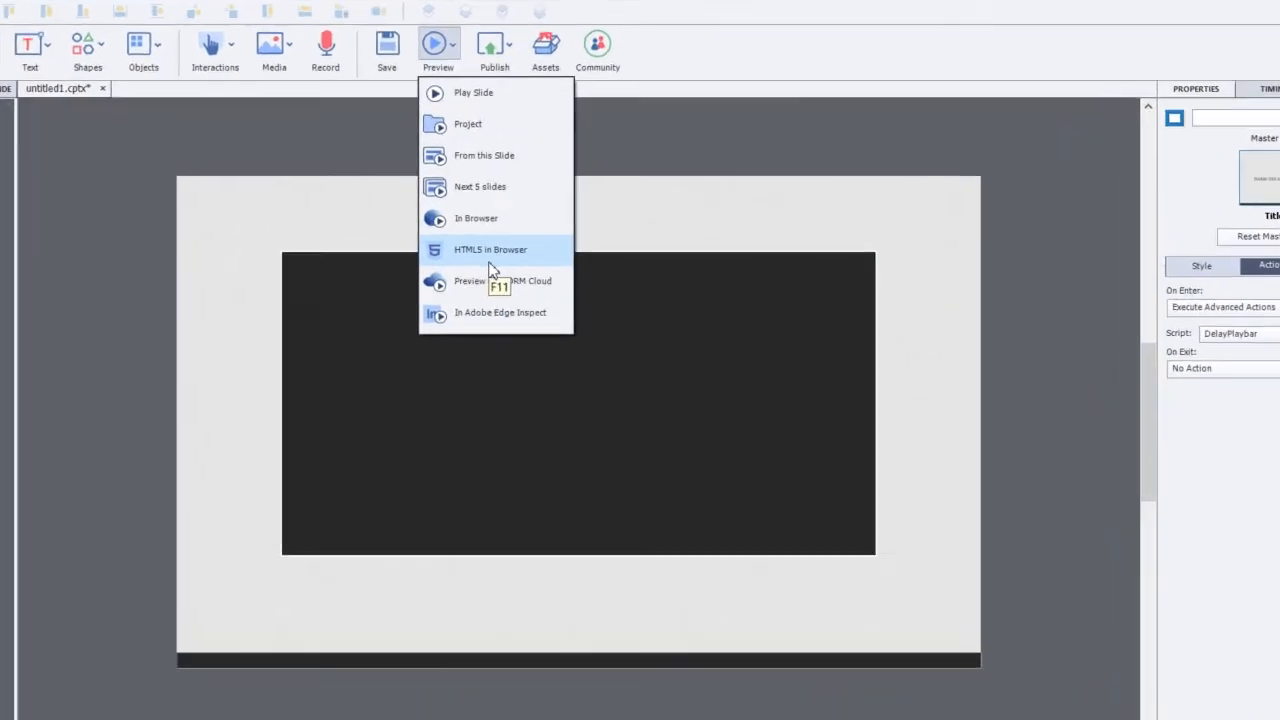
left_click(490, 249)
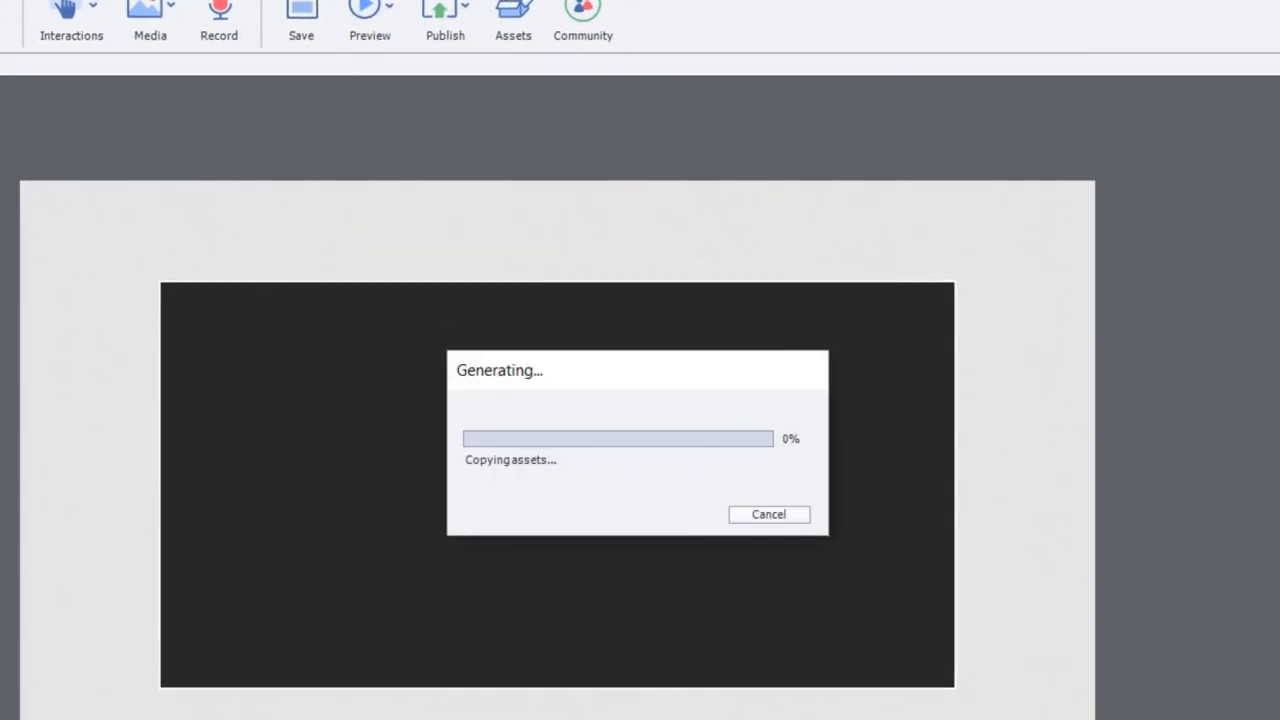